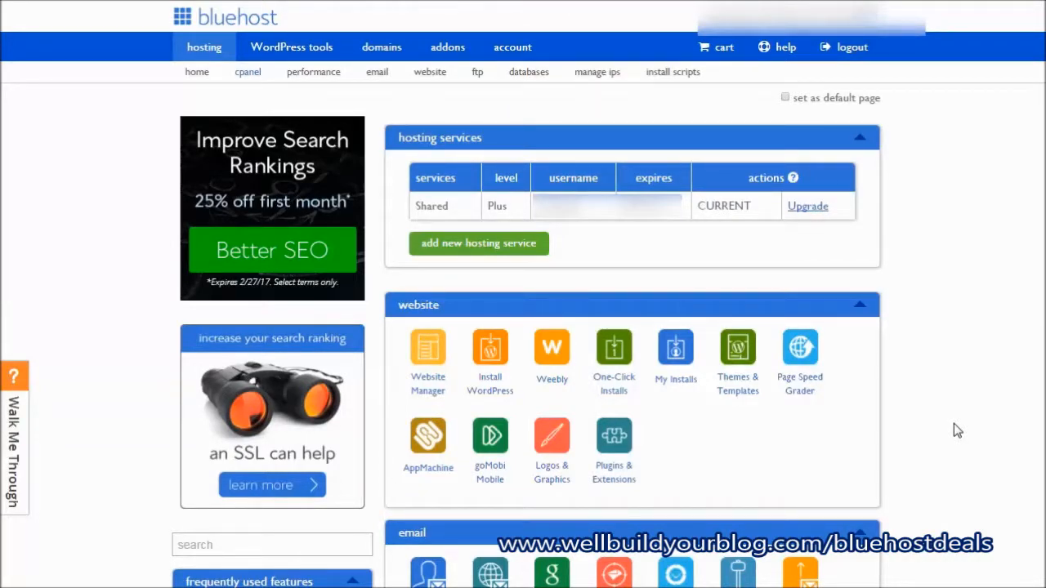
mouse_move(431, 313)
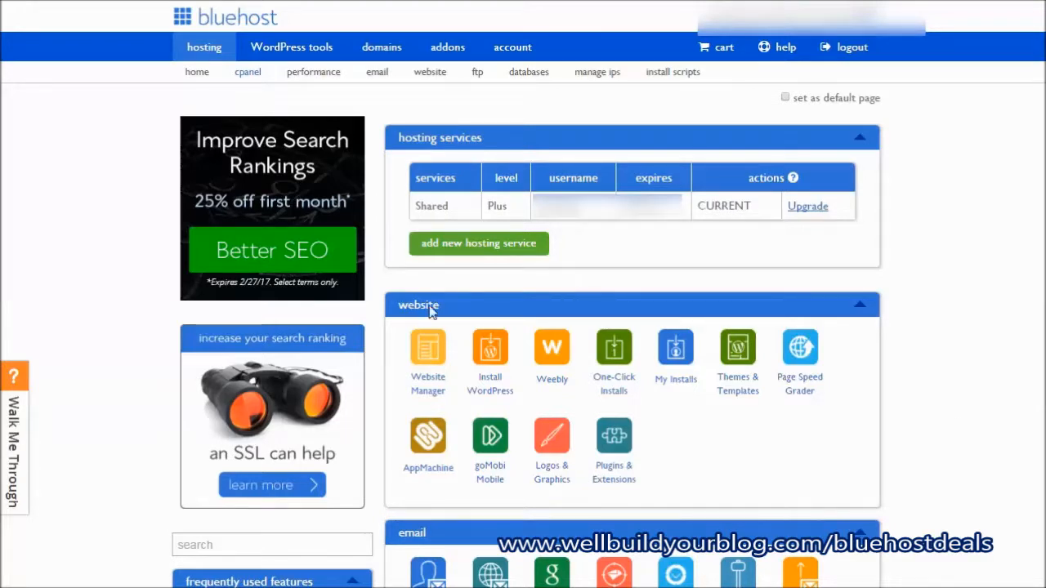
mouse_move(458, 300)
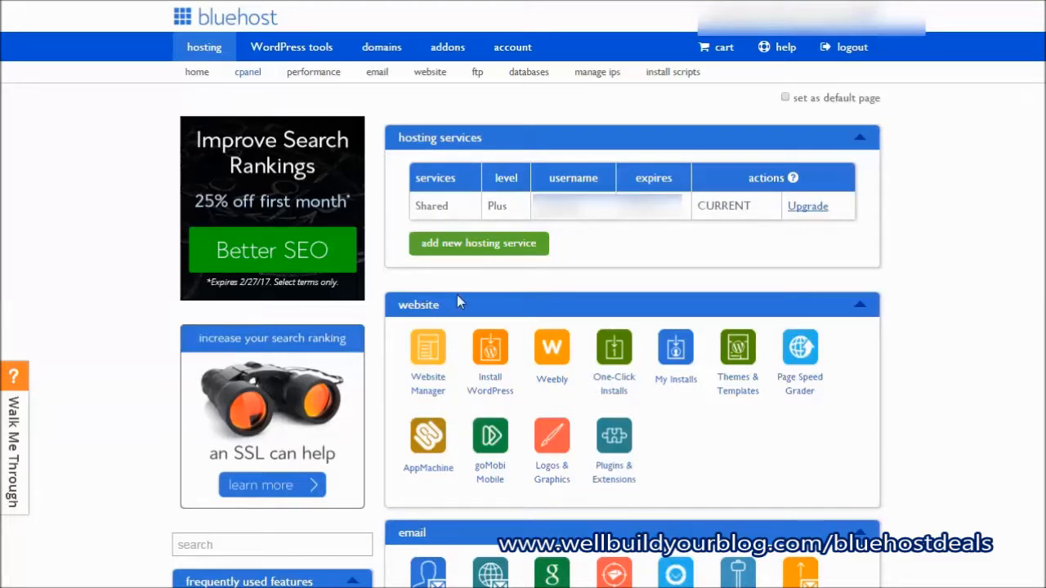
mouse_move(426, 308)
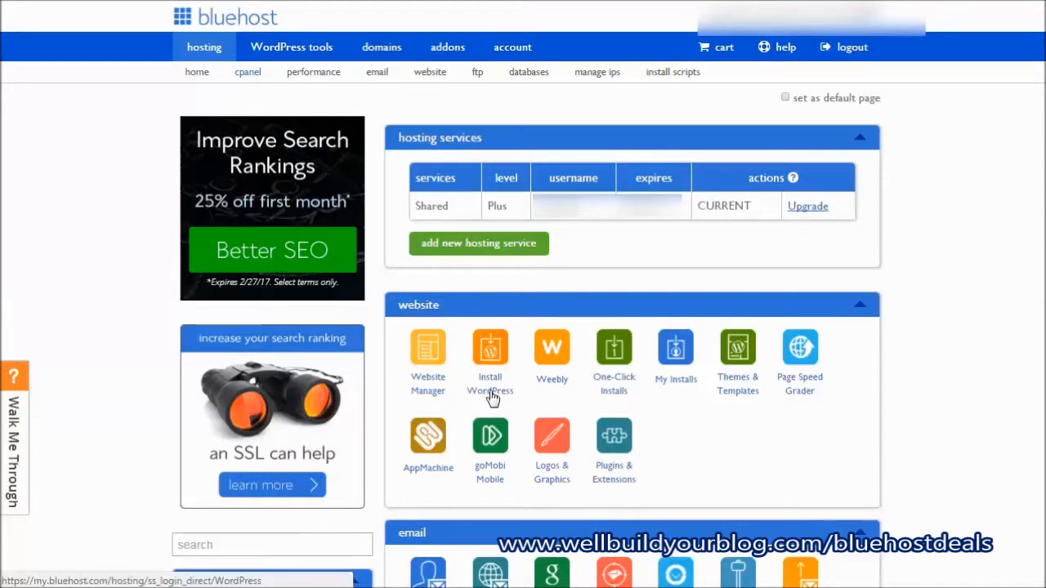
mouse_move(500, 362)
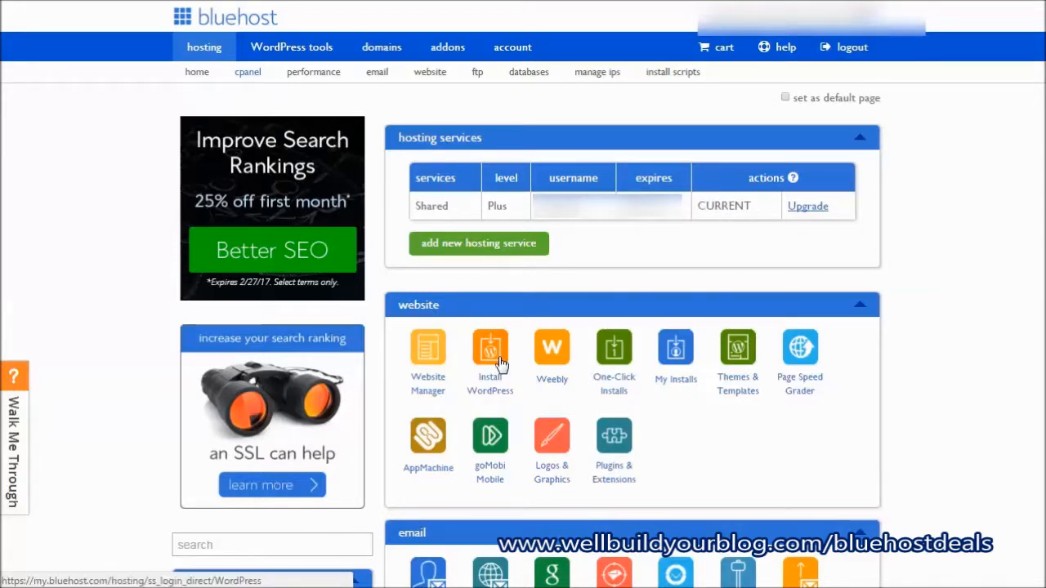
Choose Install WordPress from the Bluehost hosting dashboard
click(490, 352)
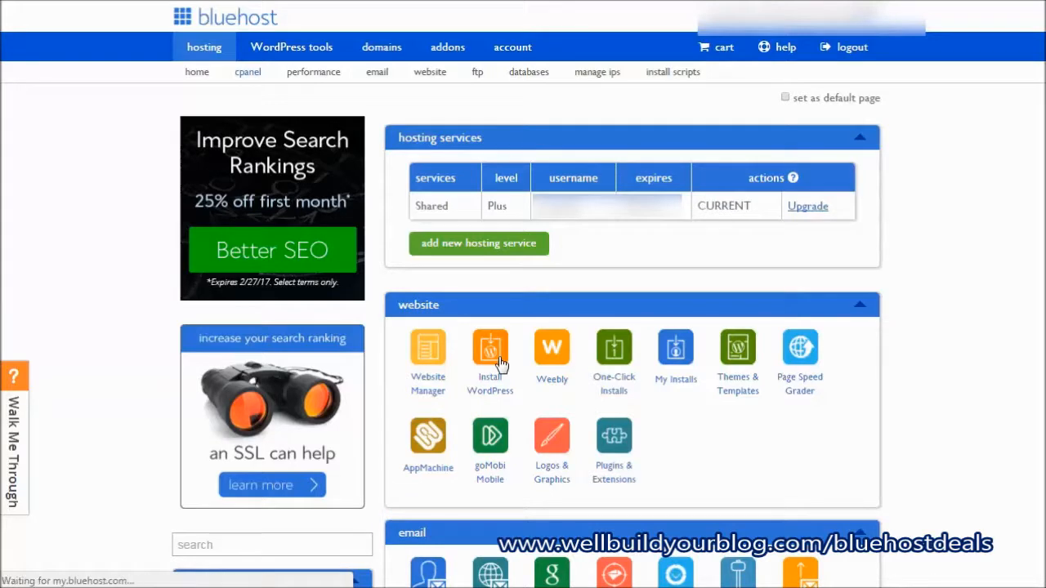
Start the Marketplace WordPress installer and select webdesignfrasercoast.com as the domain
click(489, 347)
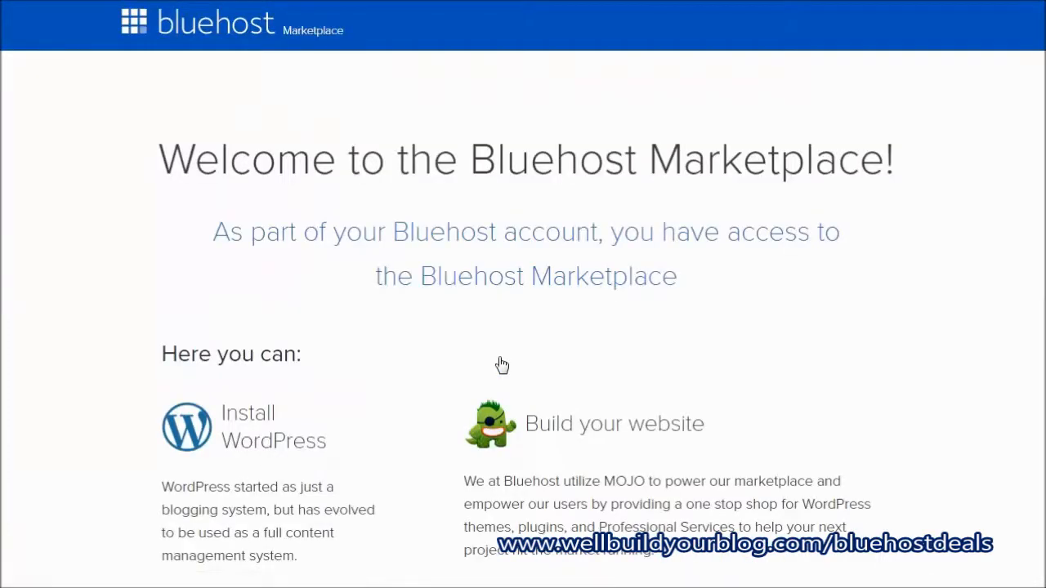
mouse_move(910, 143)
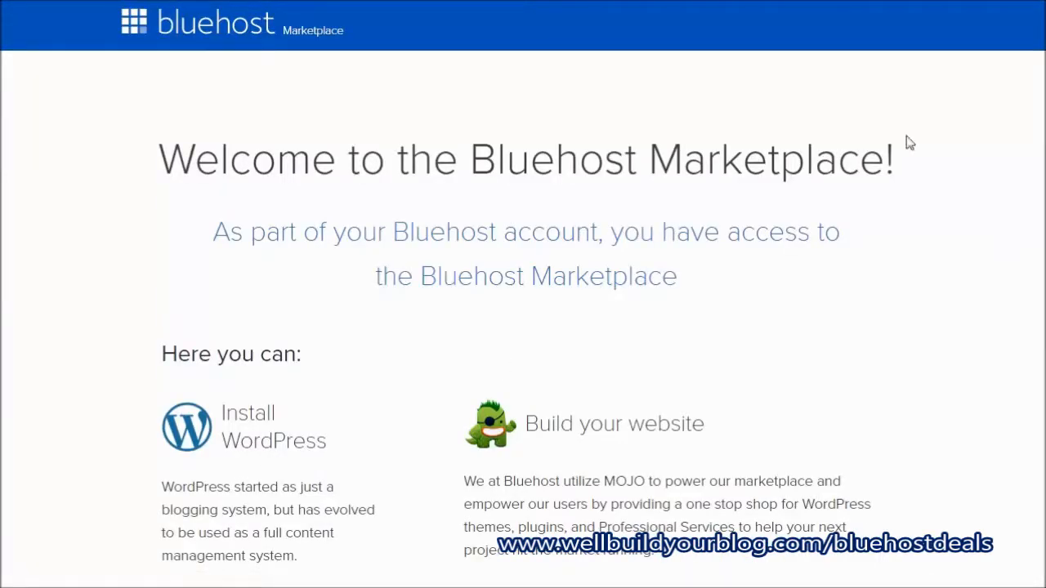
scroll(down, 3)
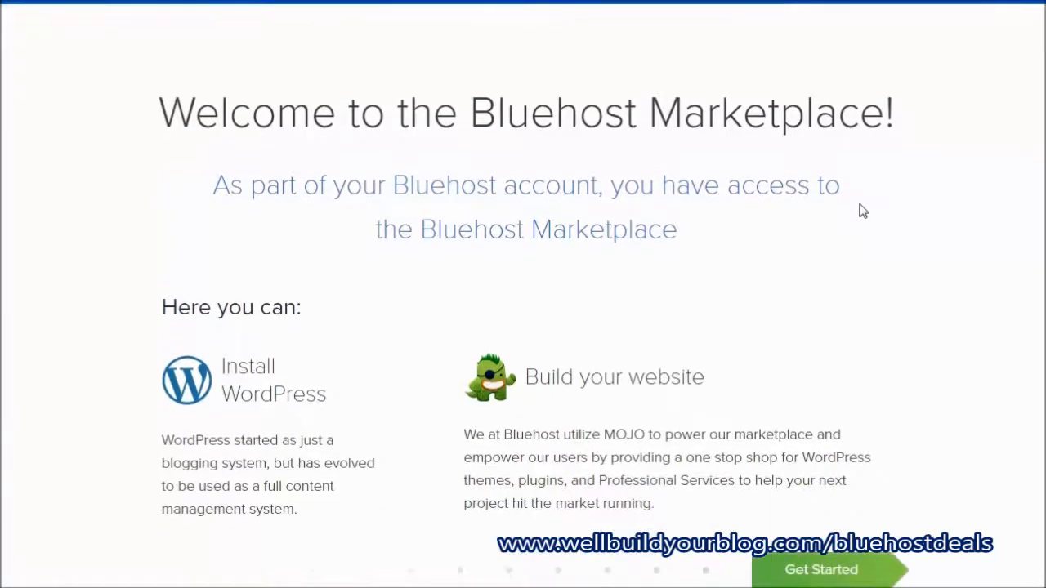
mouse_move(821, 569)
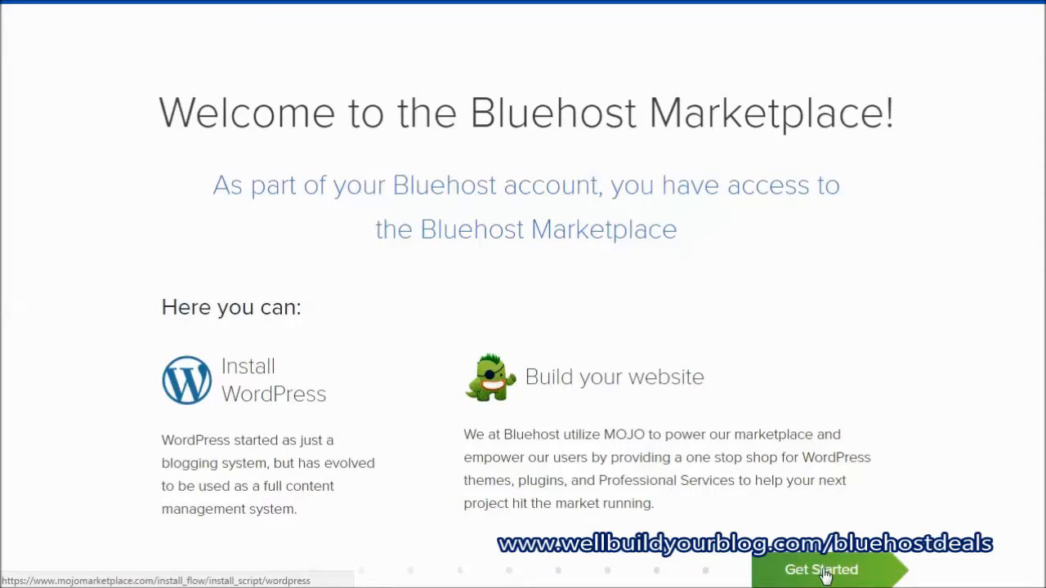
click(820, 569)
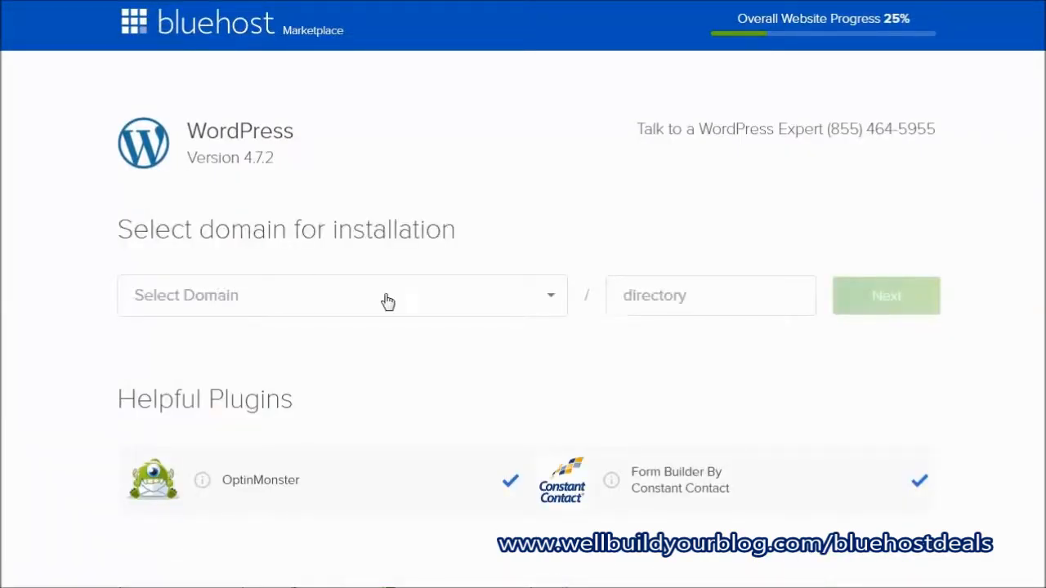
mouse_move(388, 299)
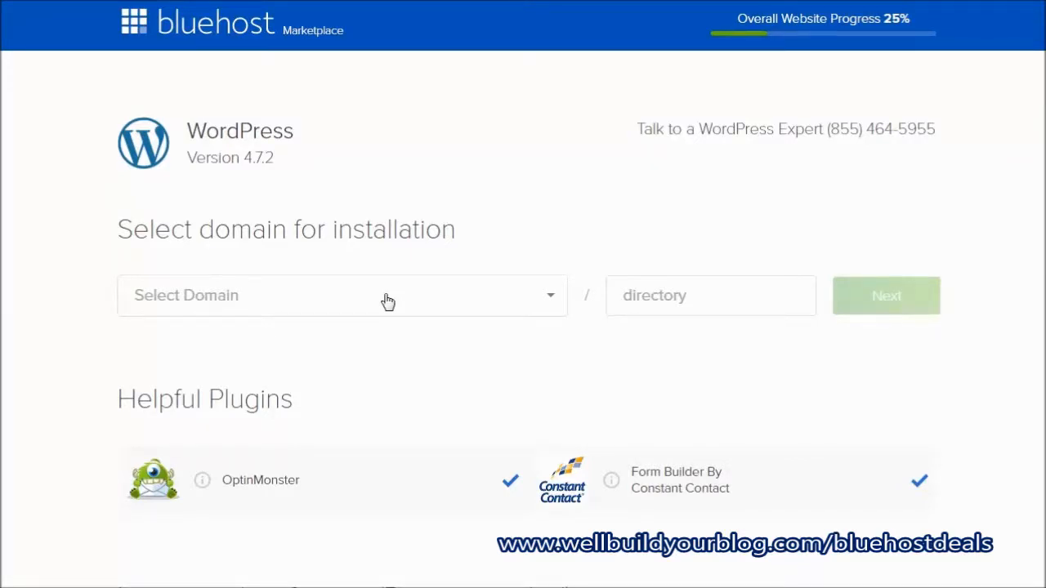
click(342, 296)
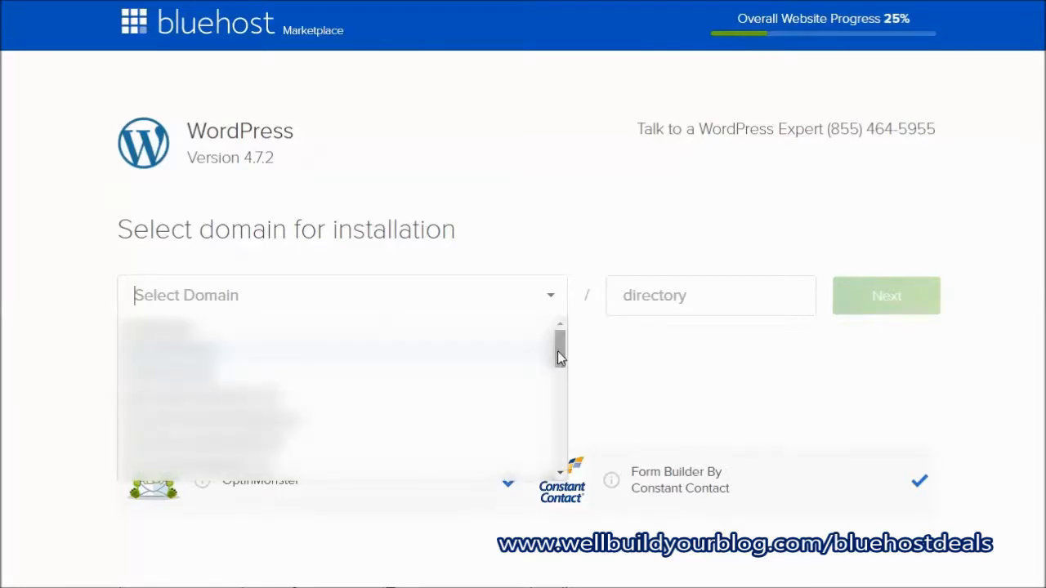
scroll(down, 3)
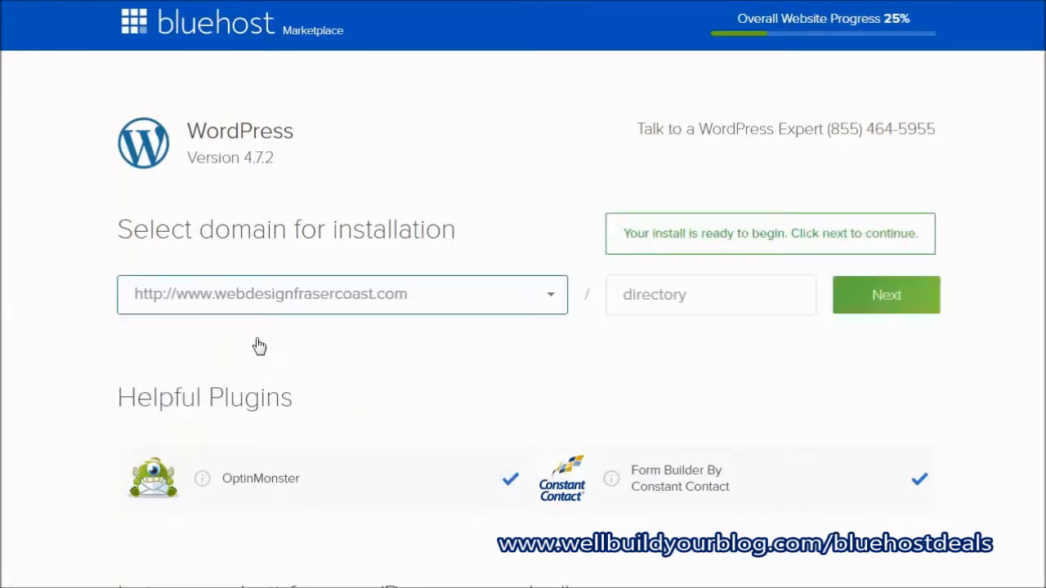
mouse_move(647, 234)
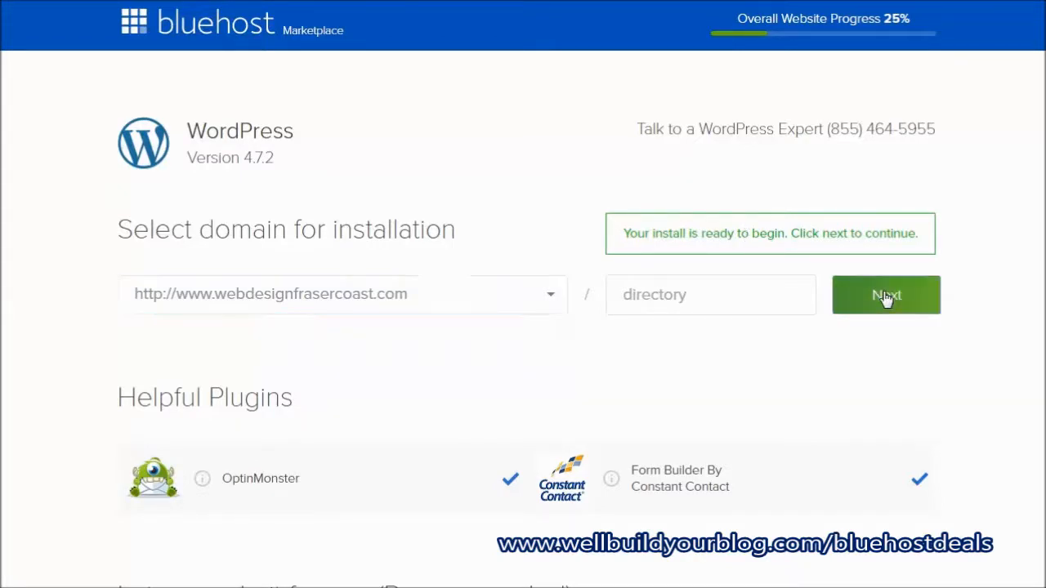
Enter 'Site Name' as the site title and 'username' as the admin username
click(886, 295)
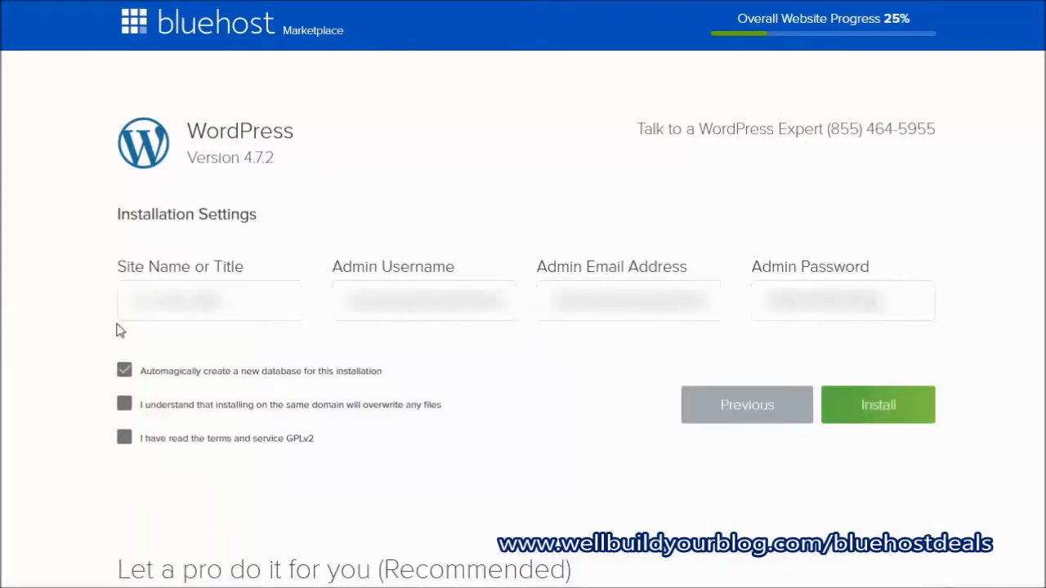
click(208, 301)
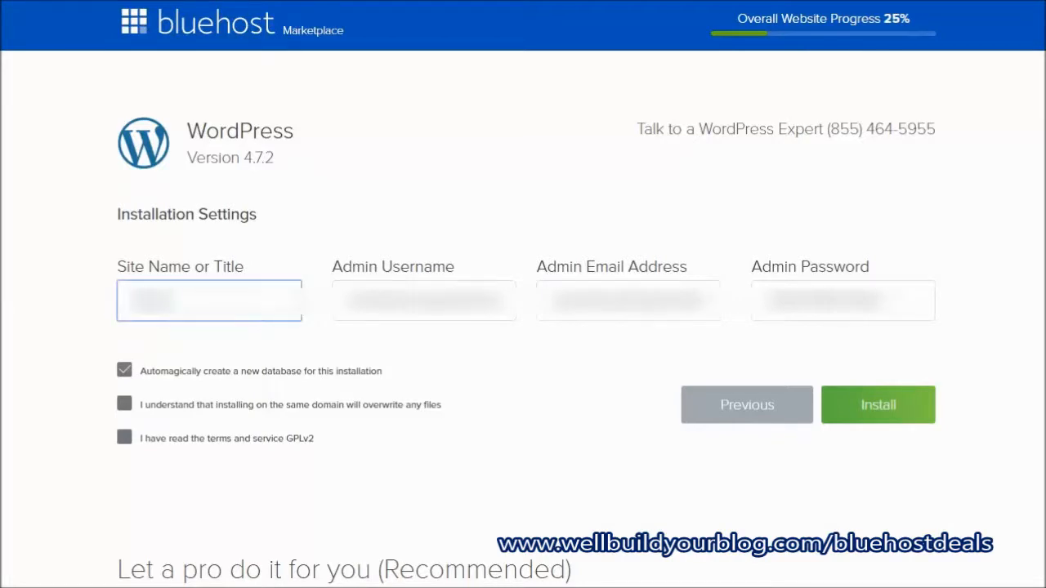
text(Site Name)
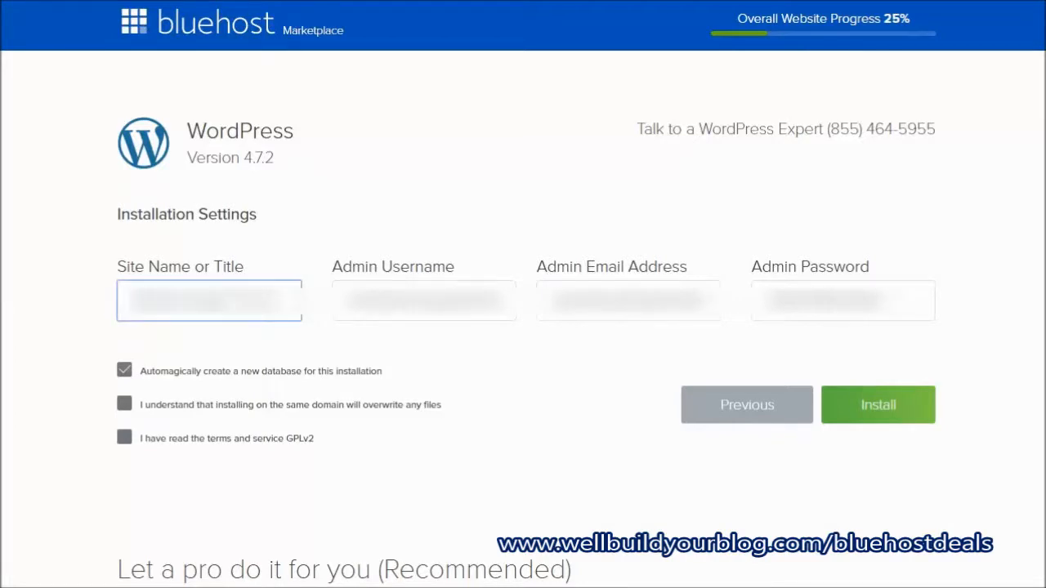
click(423, 301)
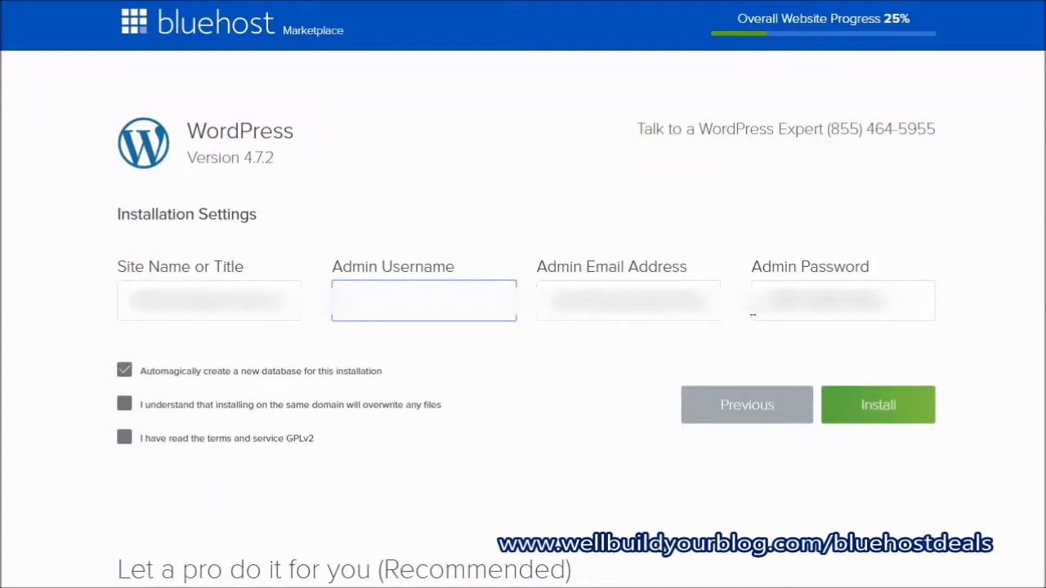
text(username)
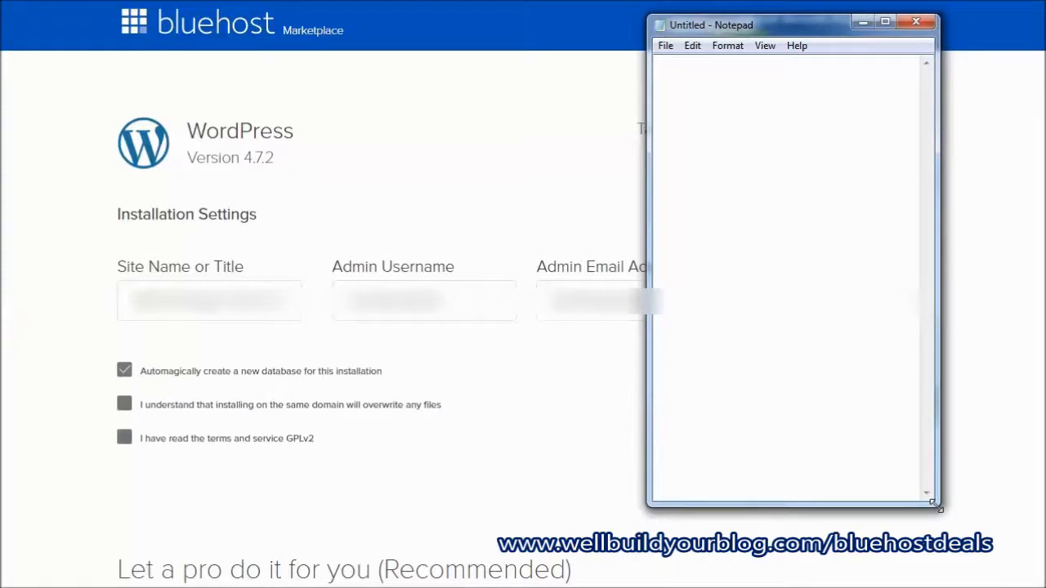
Type 'Username:' and 'Password:' labels into a new Notepad note
text(Username:)
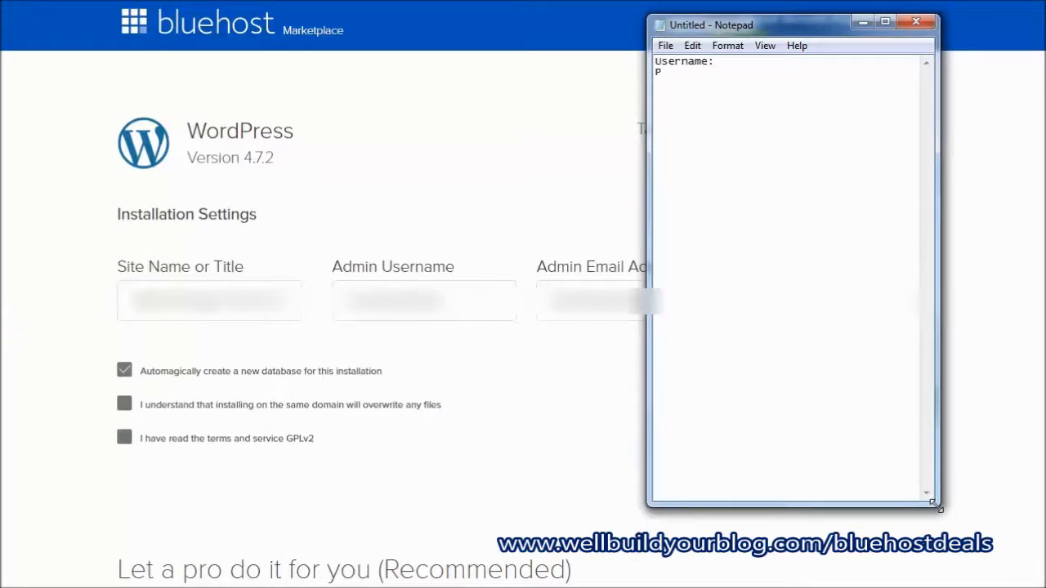
text(asswordL)
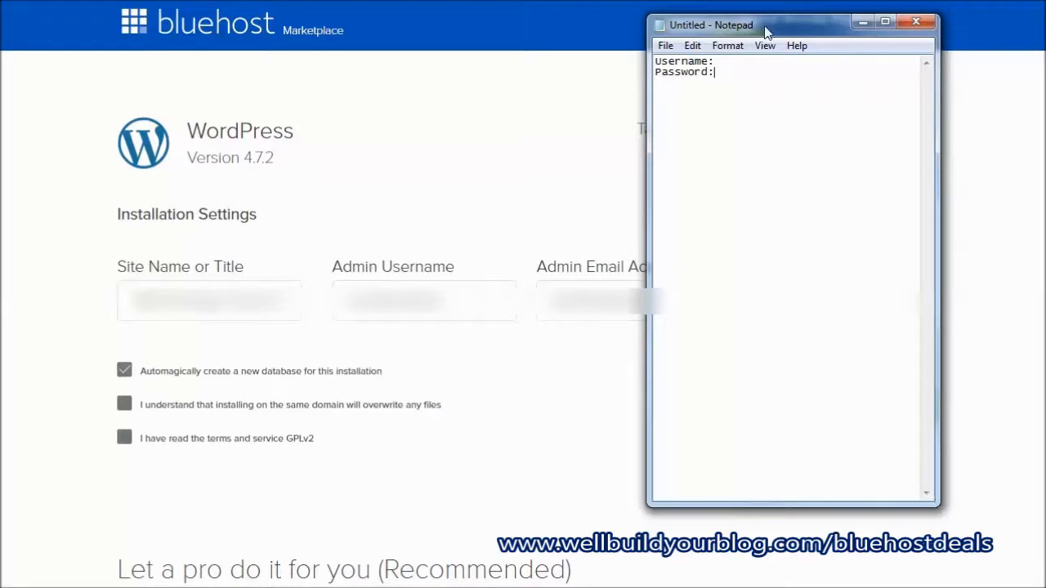
click(922, 22)
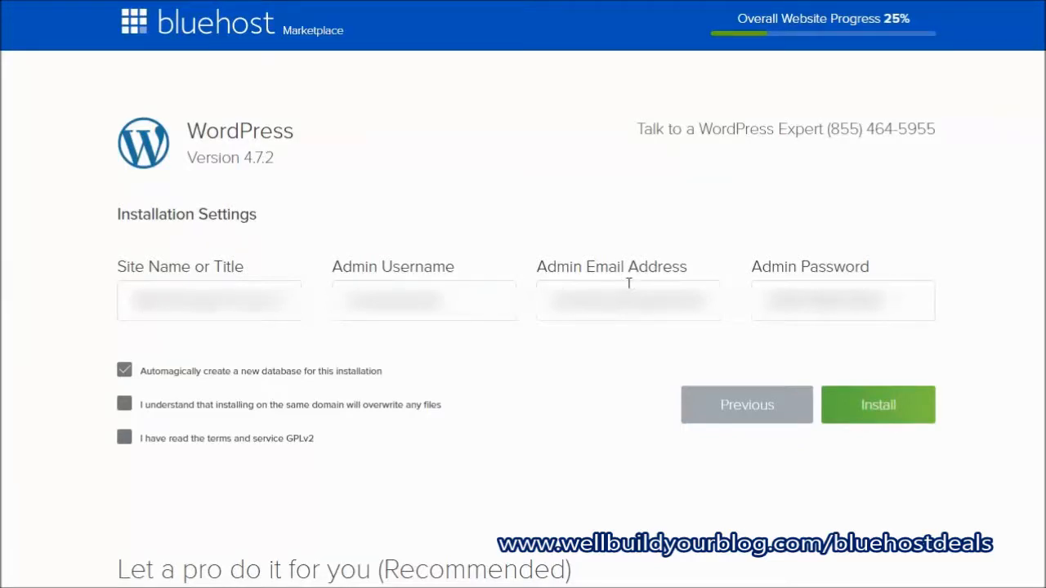
Fill the admin email and password, accept overwrite and terms, and install WordPress
click(627, 300)
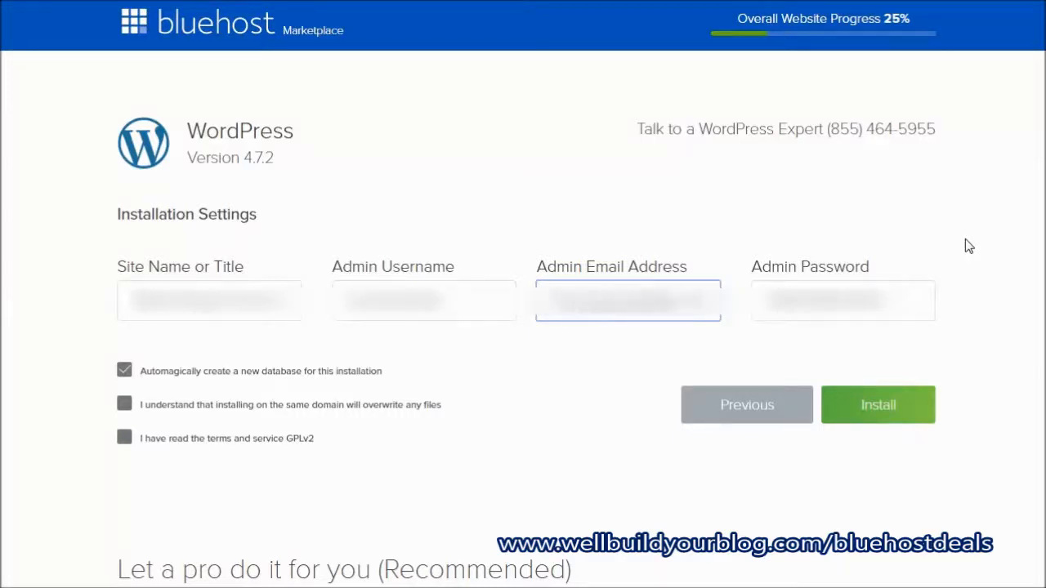
click(841, 301)
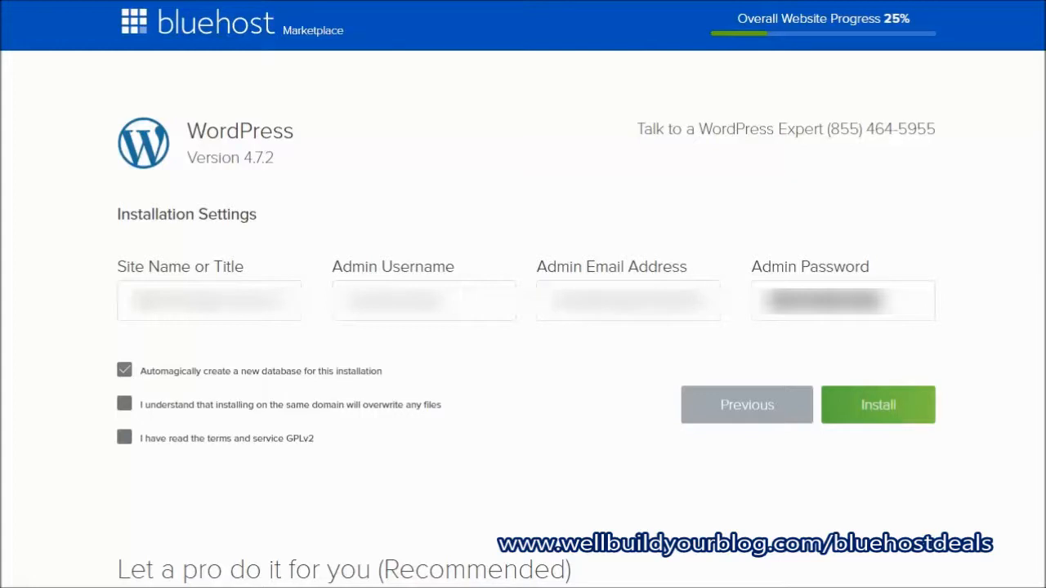
mouse_move(100, 339)
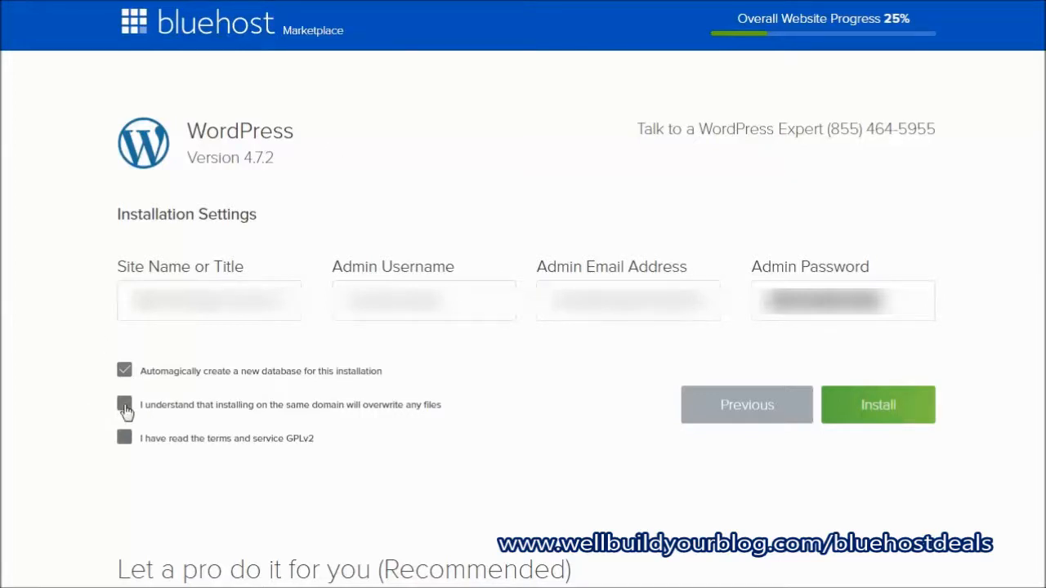
click(124, 405)
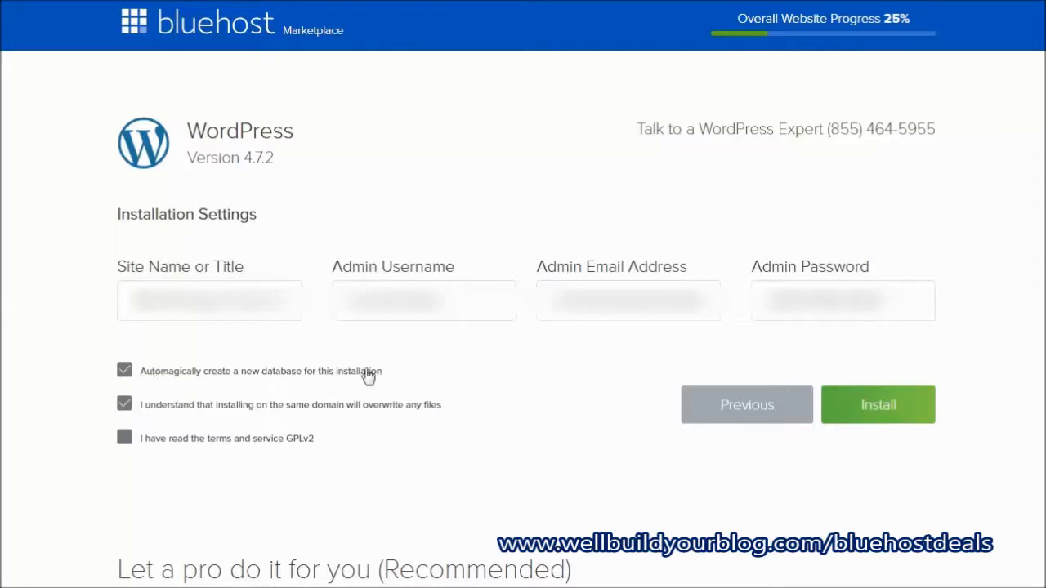
mouse_move(453, 405)
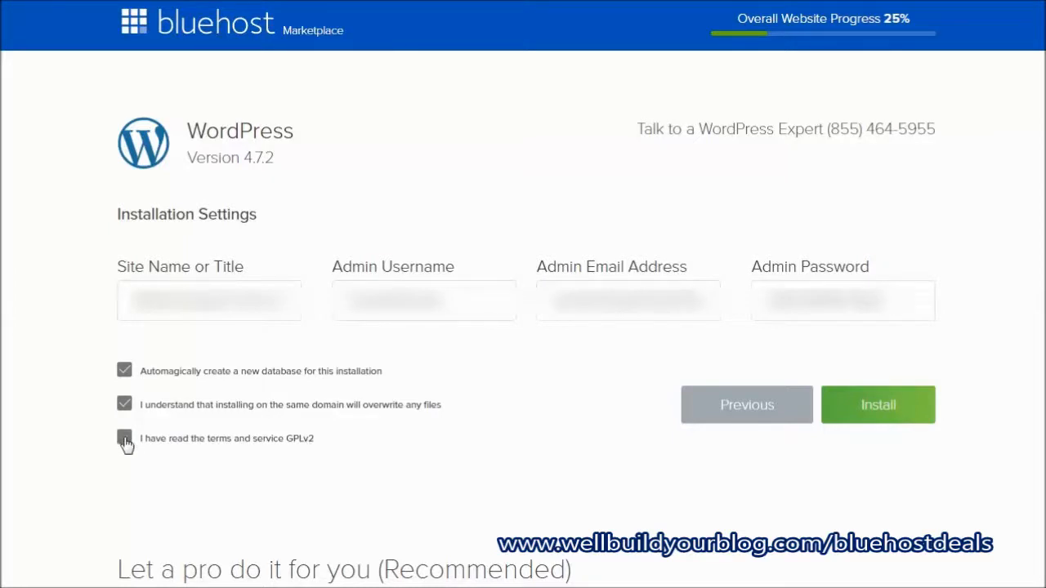
click(124, 438)
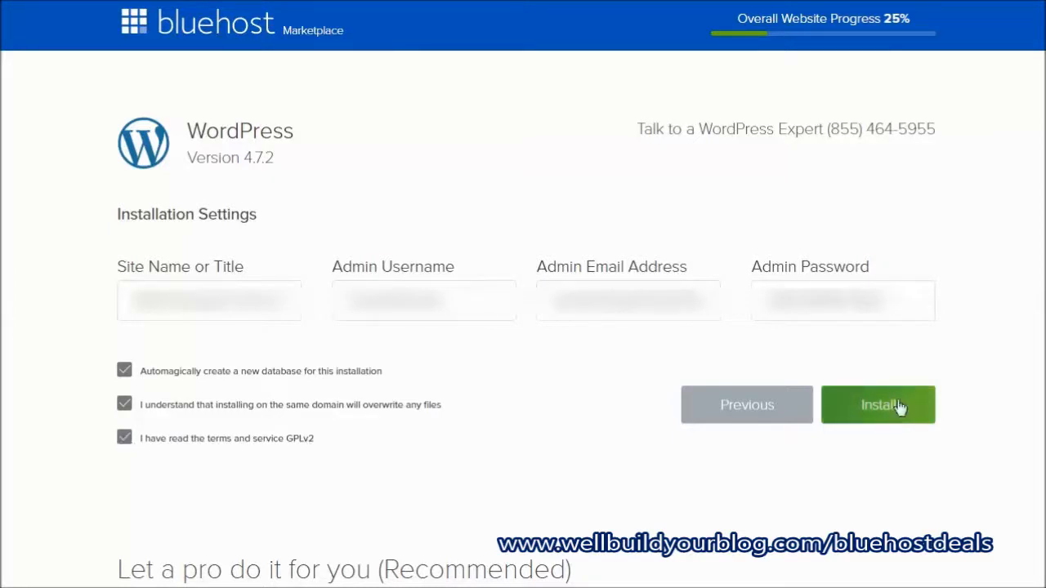
click(878, 405)
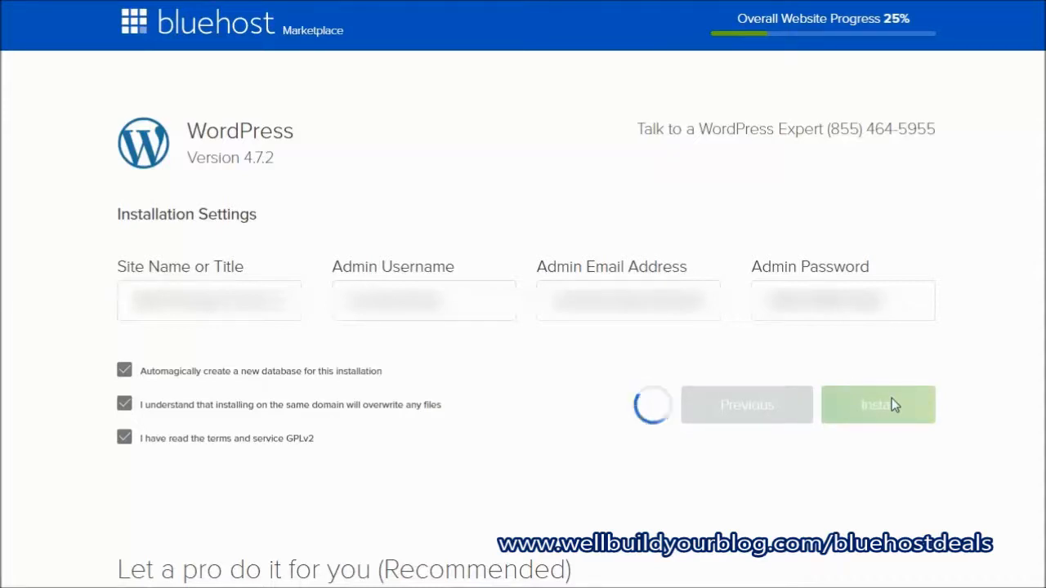
click(877, 406)
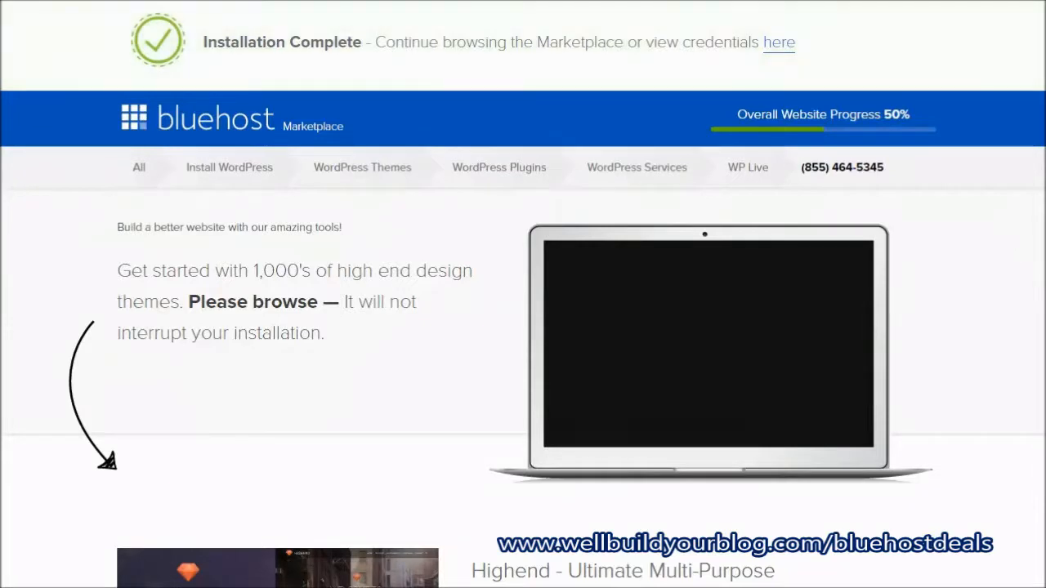
Follow the 'here' link to view the WordPress installation credentials
click(778, 42)
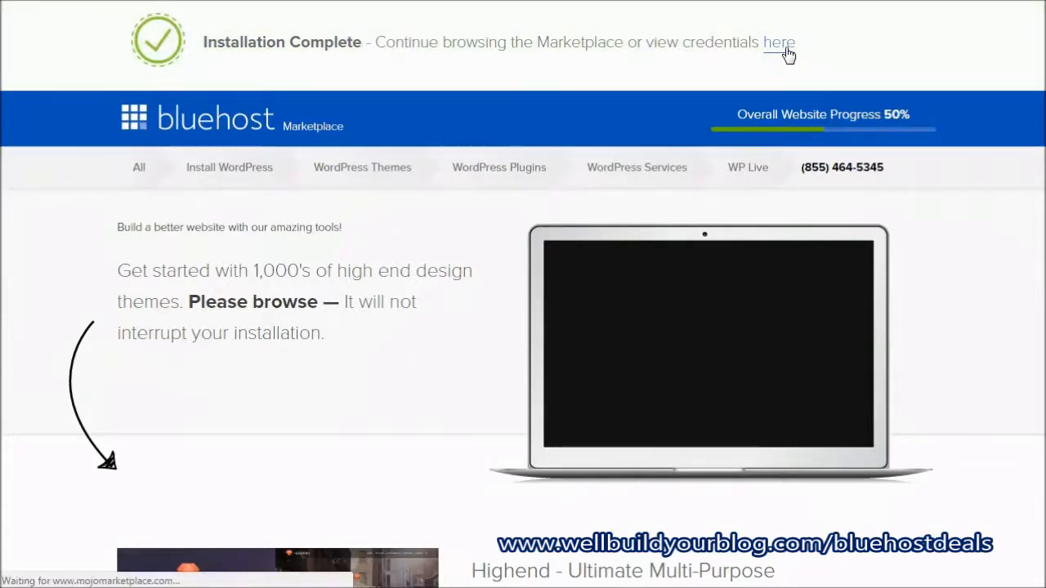
click(776, 43)
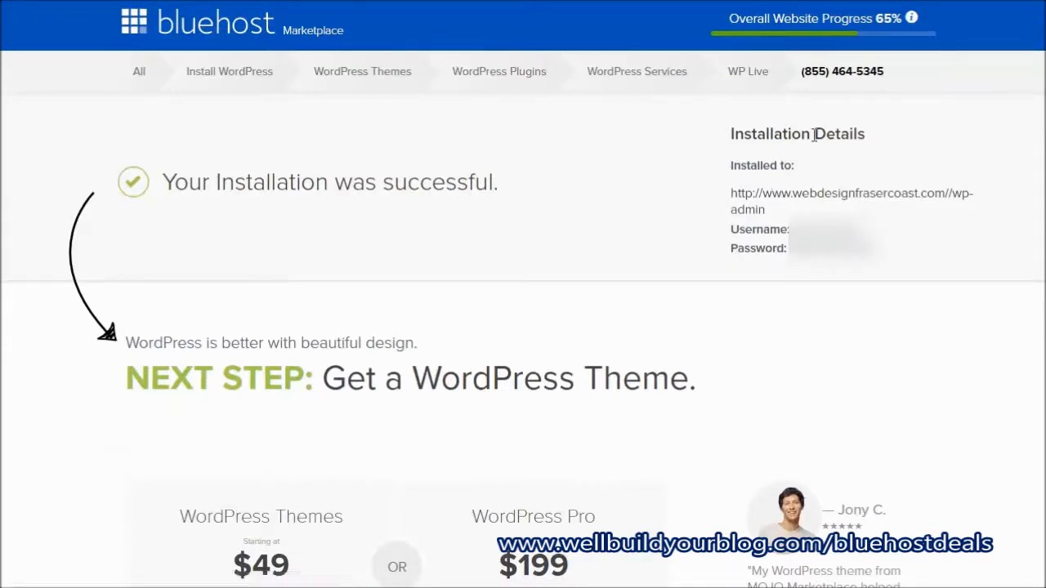
mouse_move(769, 147)
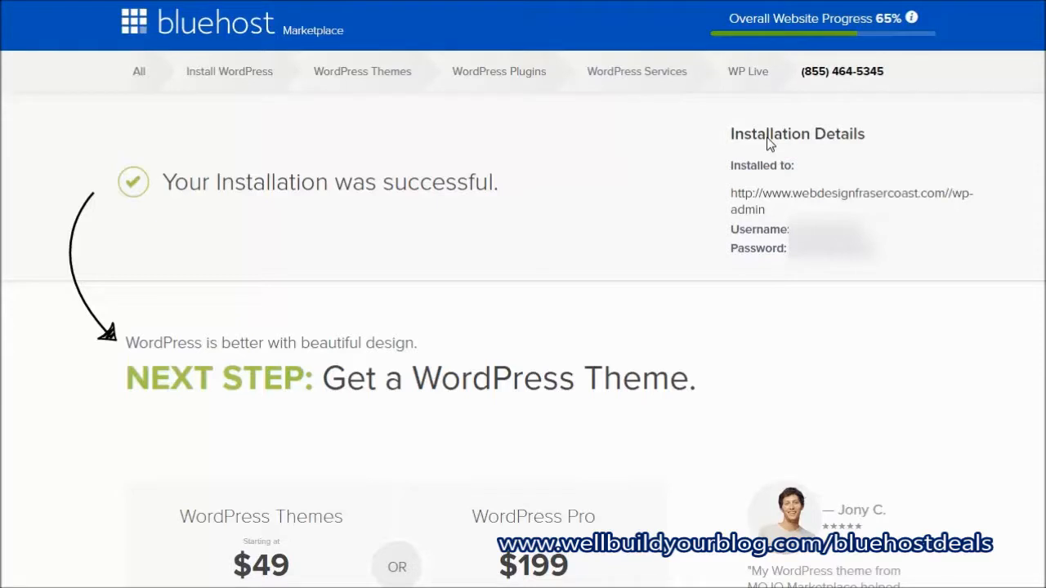
mouse_move(767, 201)
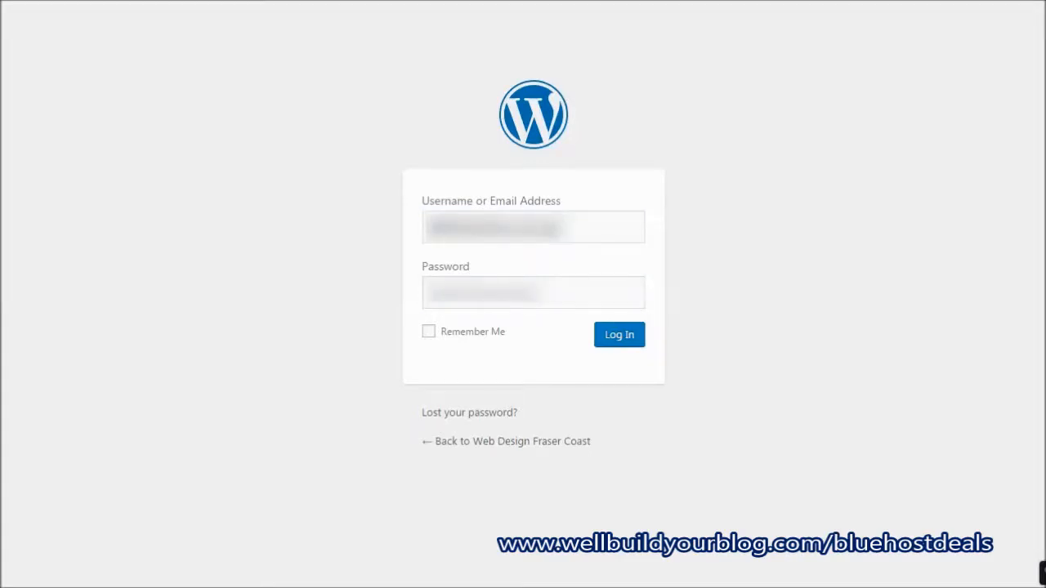
Log in to the new WordPress site's admin with the installation credentials
click(533, 227)
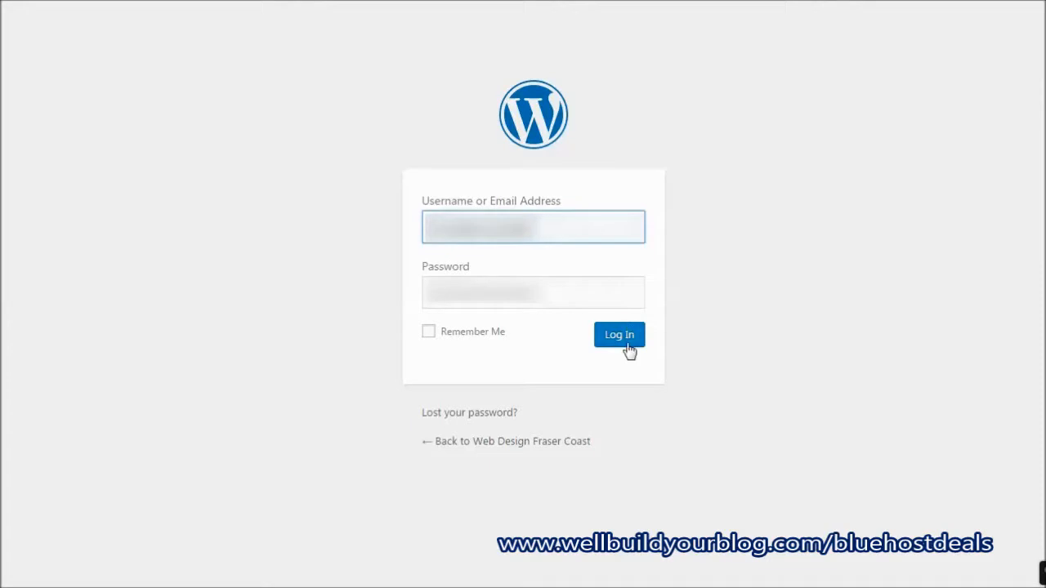
click(619, 335)
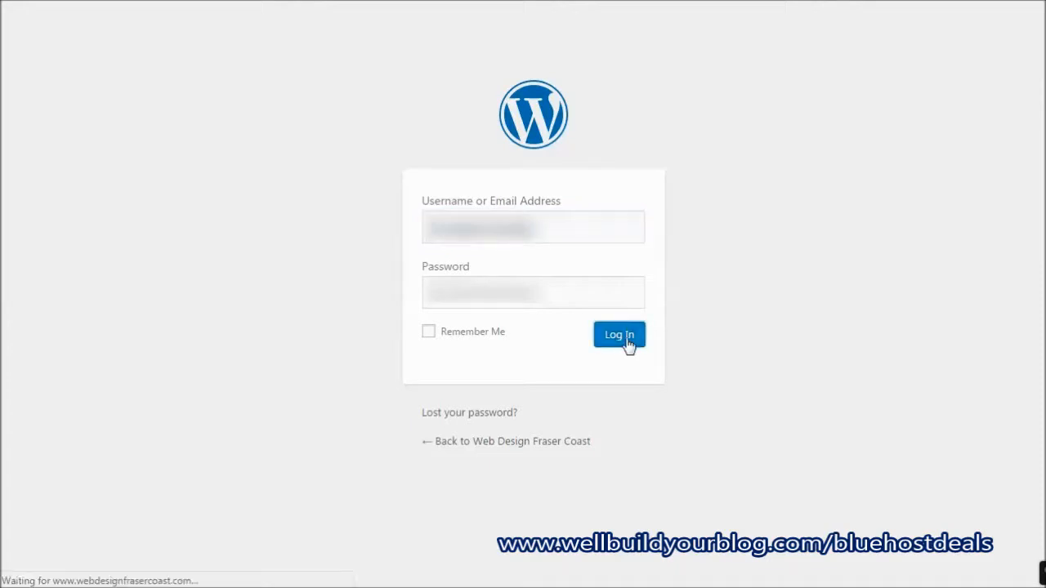
click(618, 335)
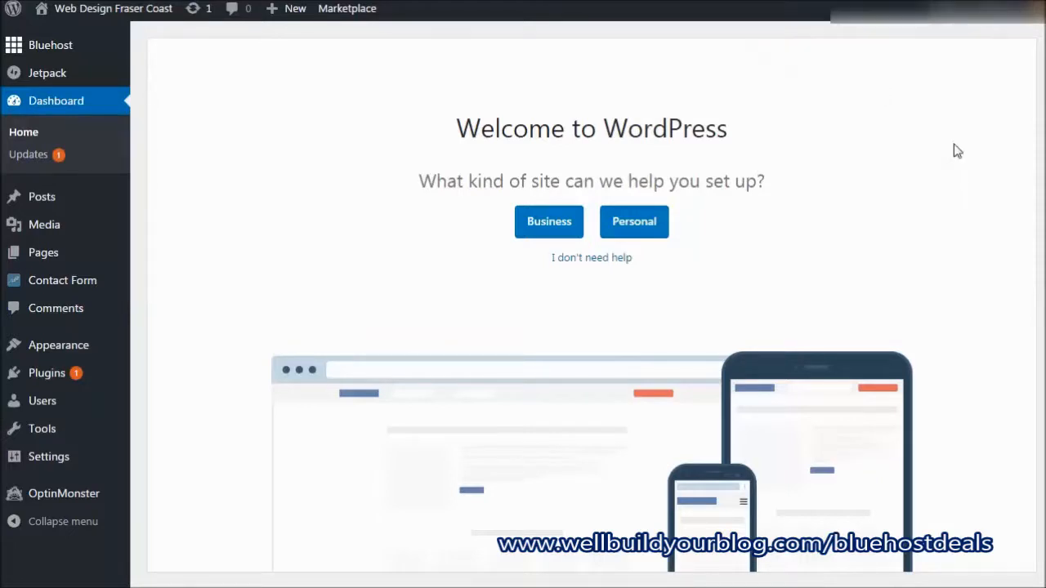
mouse_move(799, 240)
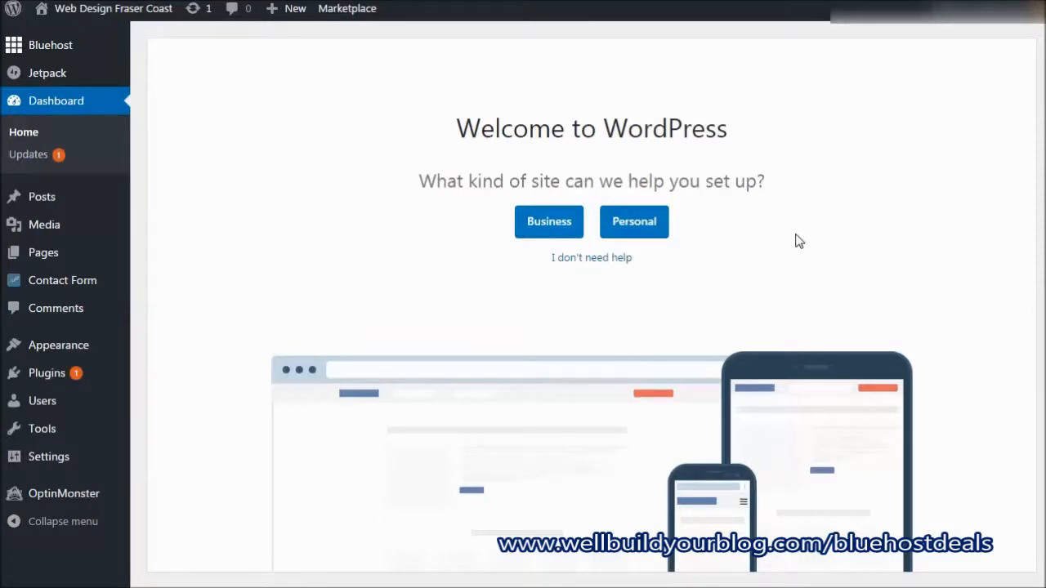
mouse_move(797, 65)
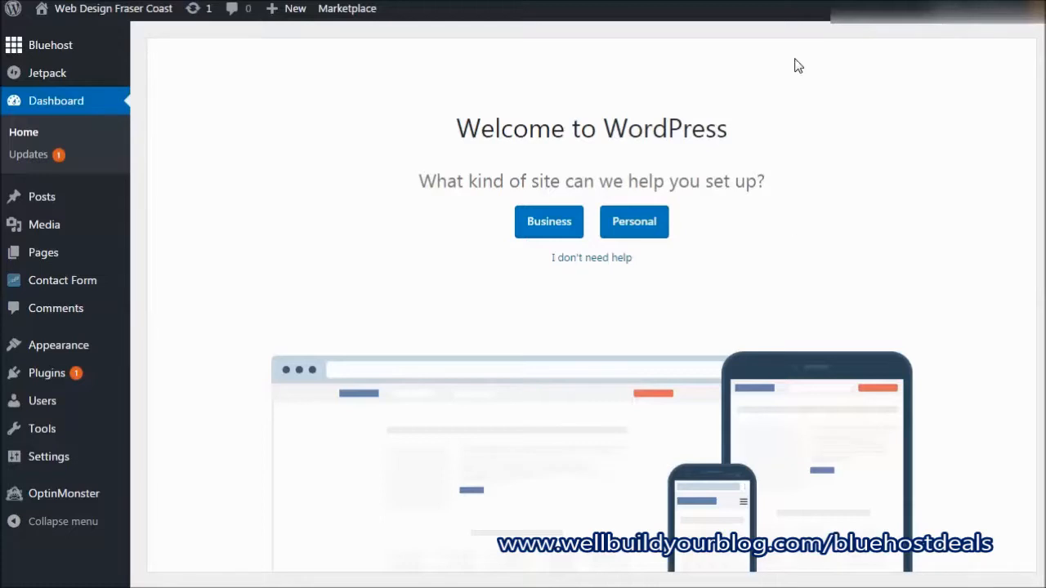
mouse_move(633, 220)
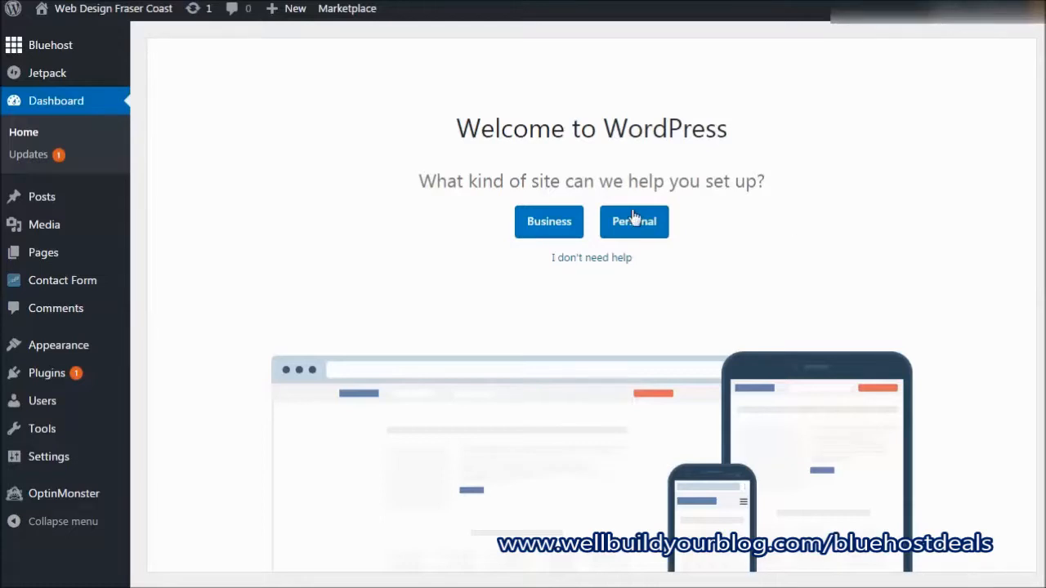
mouse_move(548, 228)
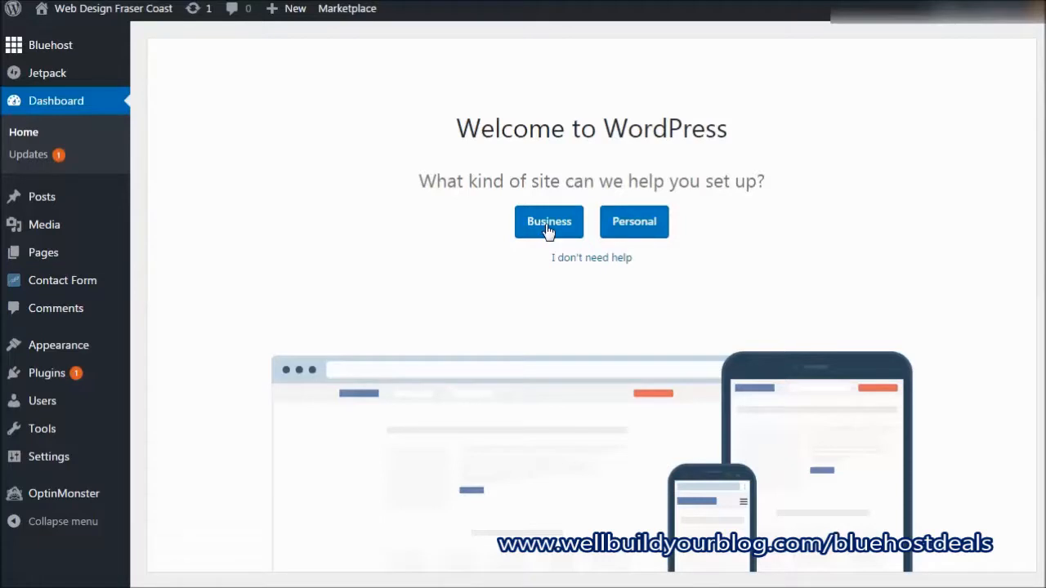
mouse_move(425, 180)
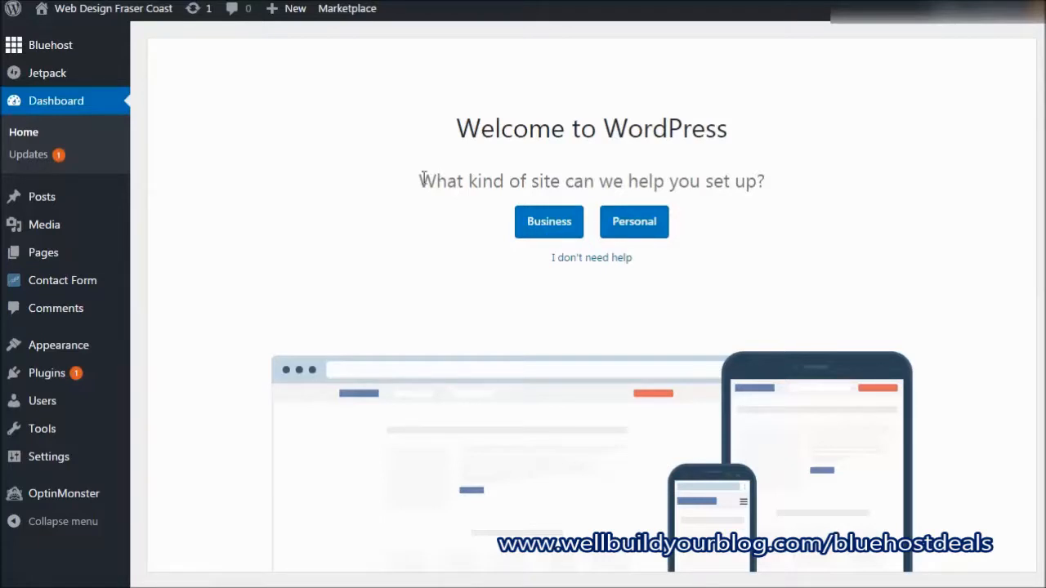
Mark the site as Business, describe it as 'Web design services in the Fraser Coast', decline blog posts
click(548, 222)
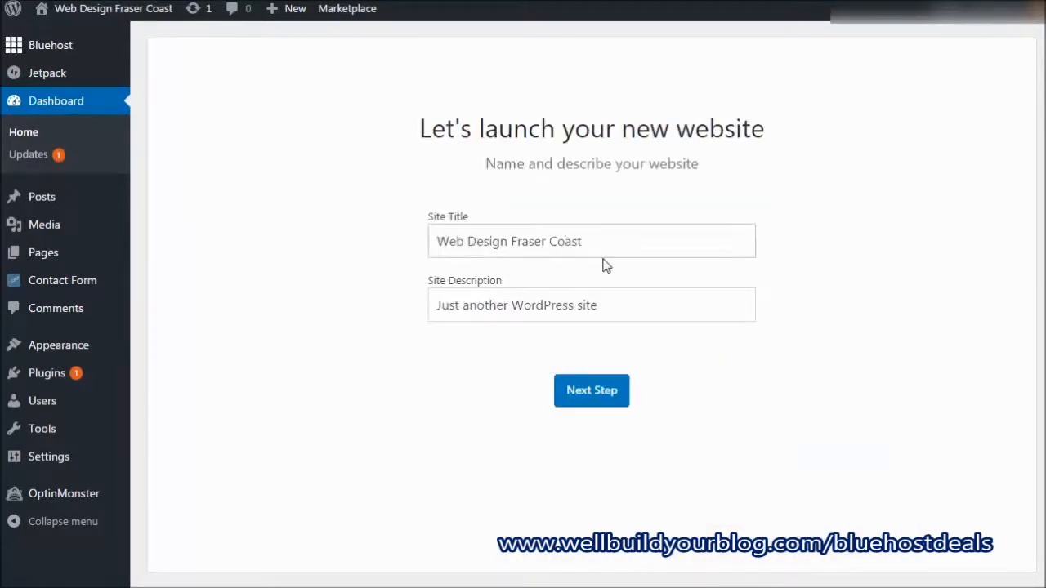
text(Web d)
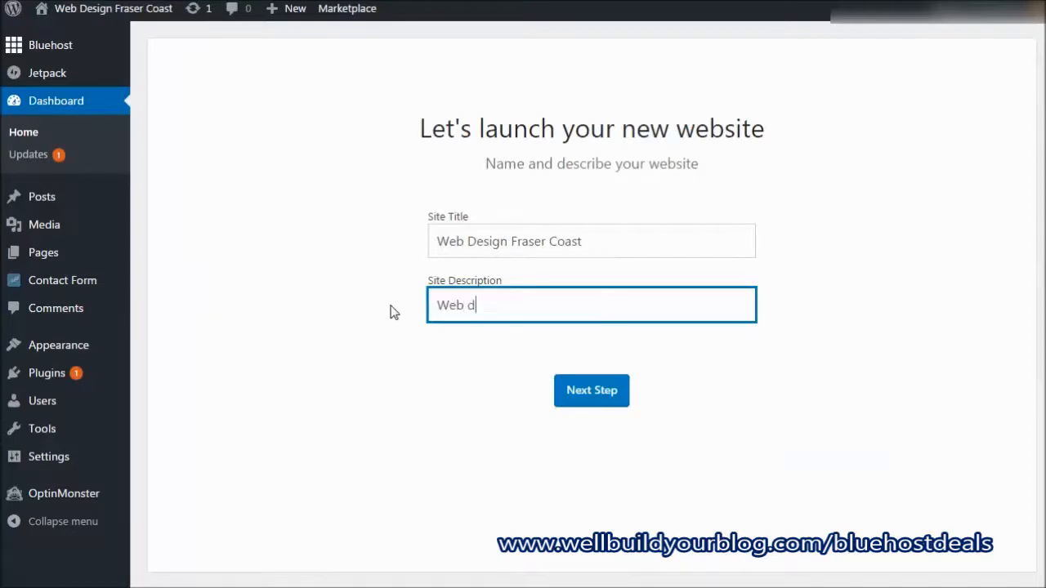
text(esign services in t)
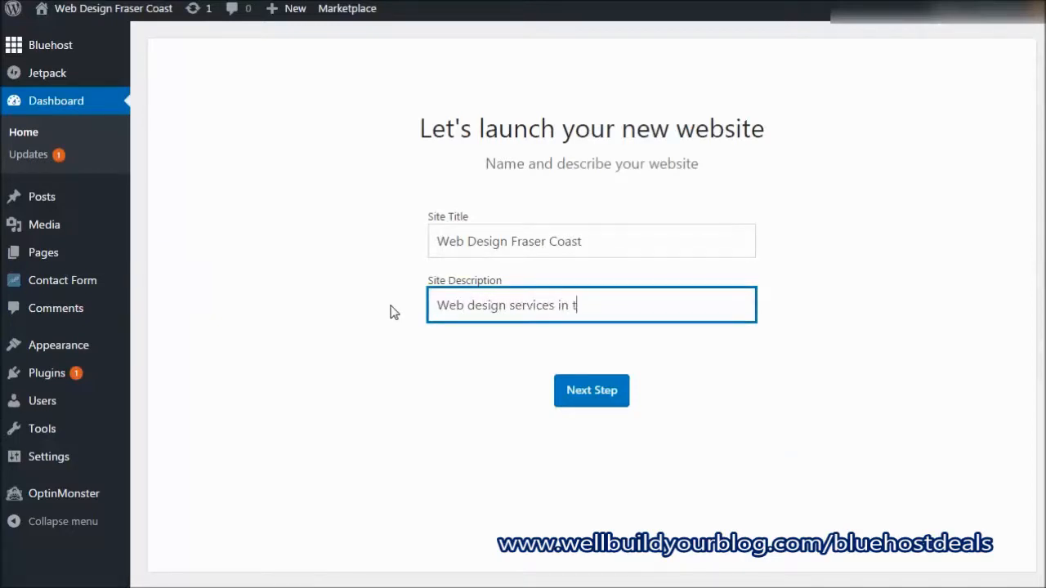
text(he Fraser Coast)
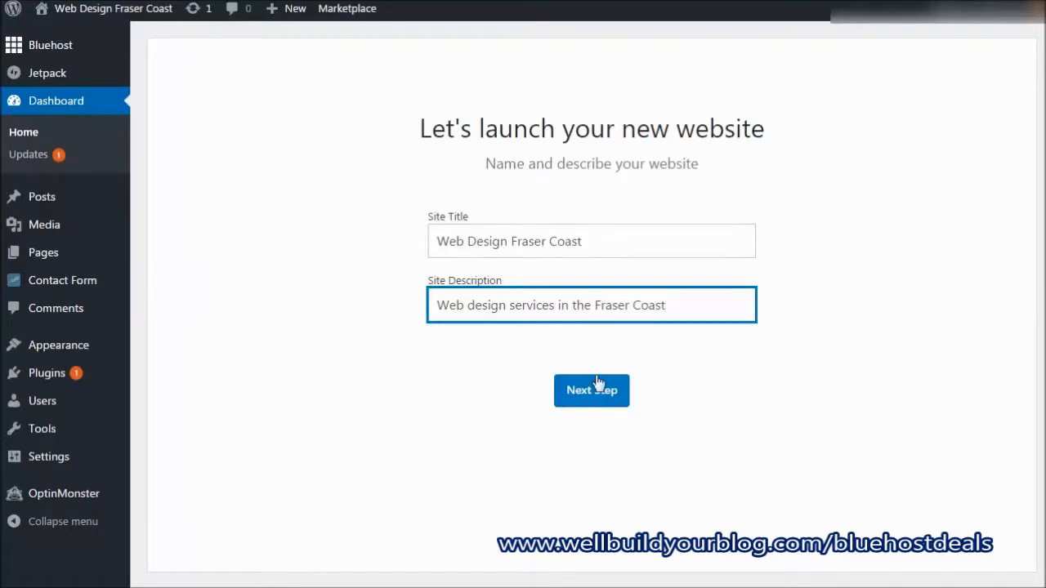
click(591, 391)
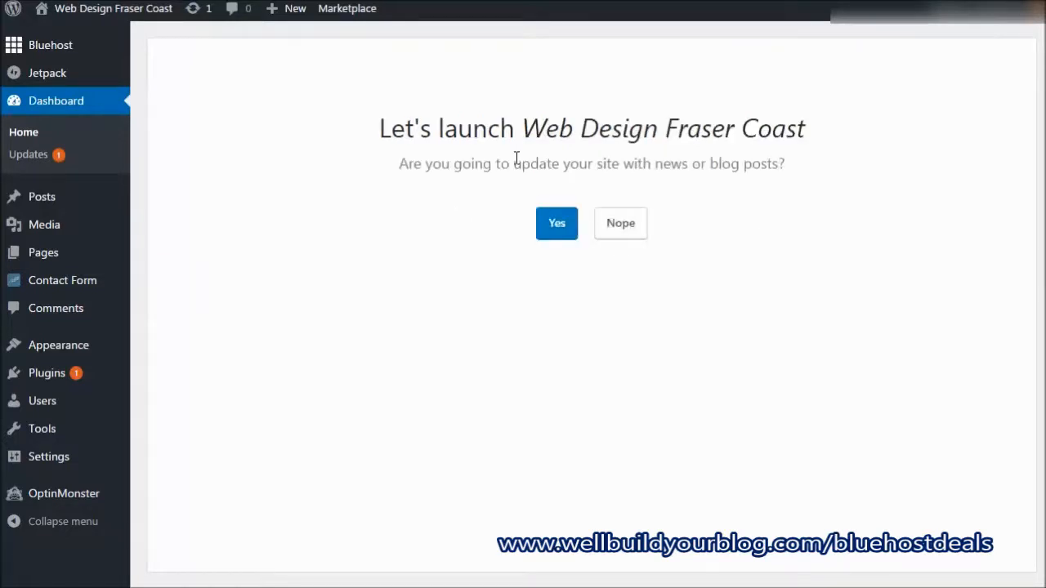
drag(424, 163, 641, 163)
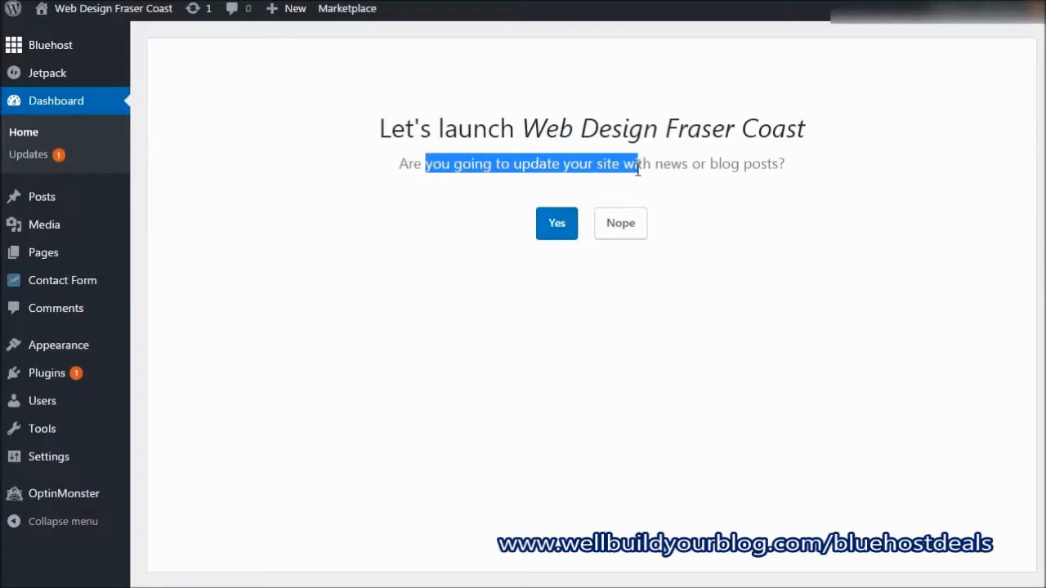
mouse_move(653, 234)
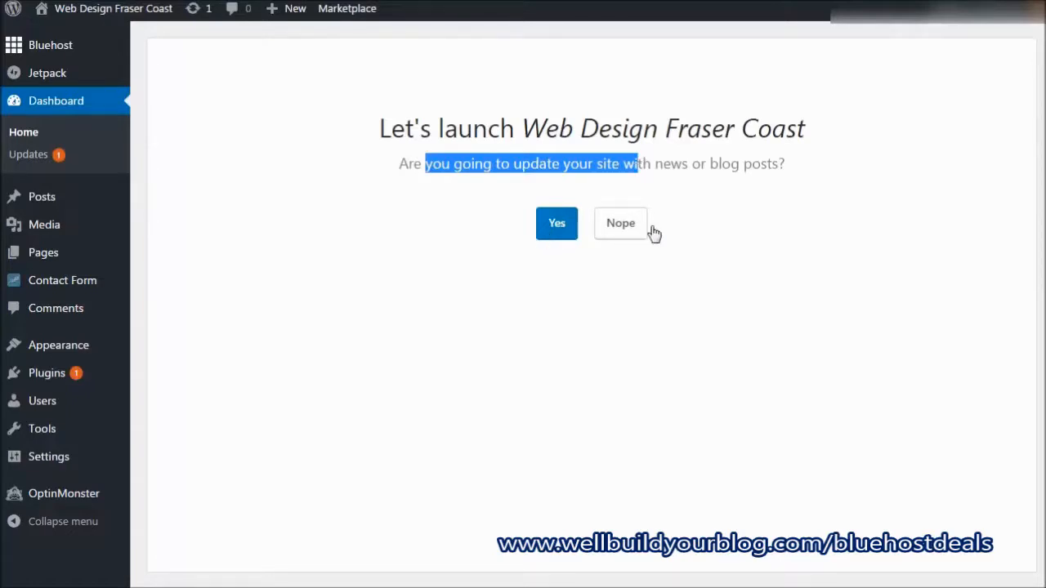
mouse_move(556, 225)
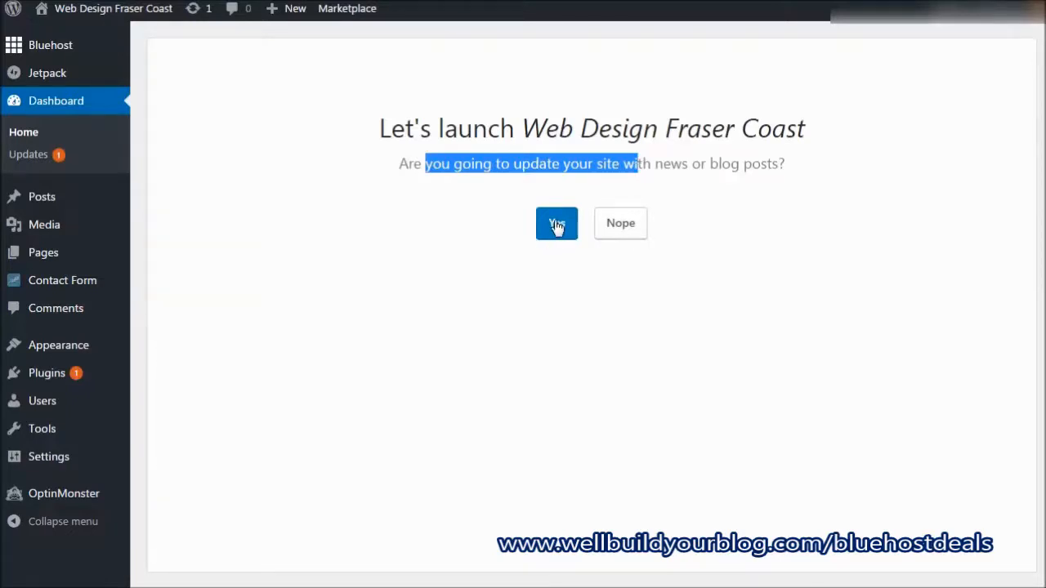
mouse_move(620, 234)
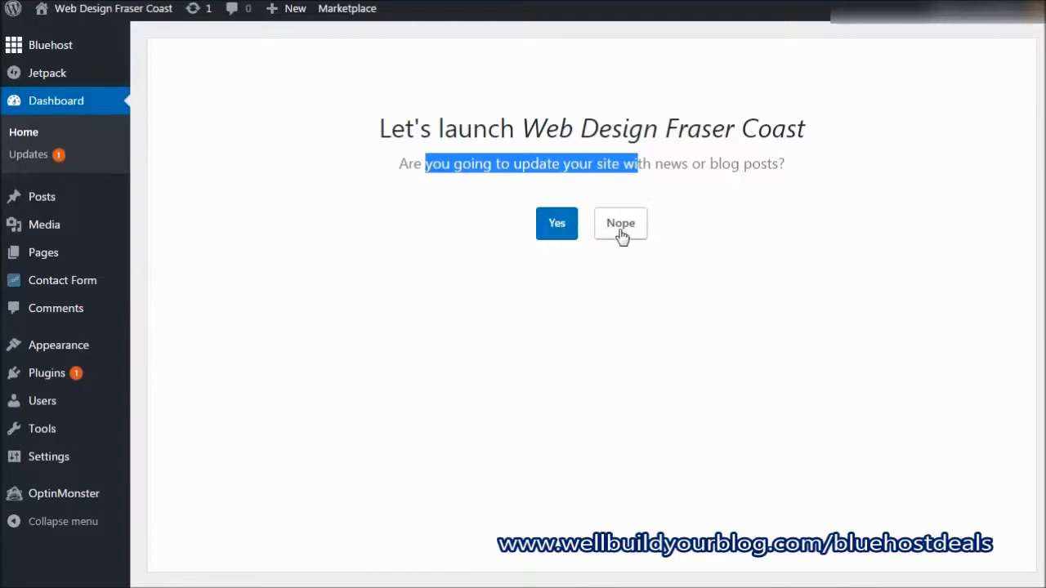
click(620, 223)
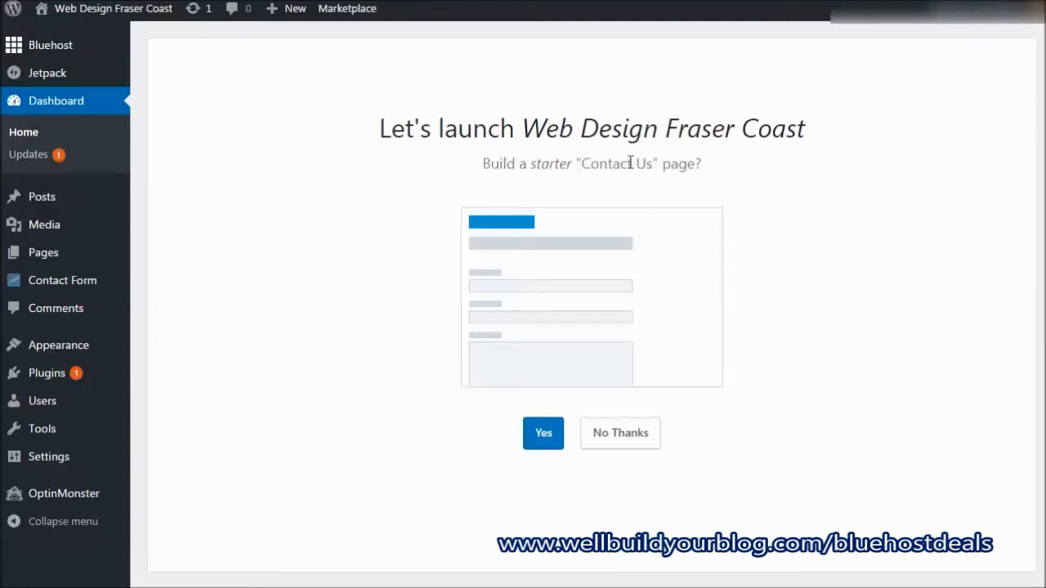
mouse_move(568, 439)
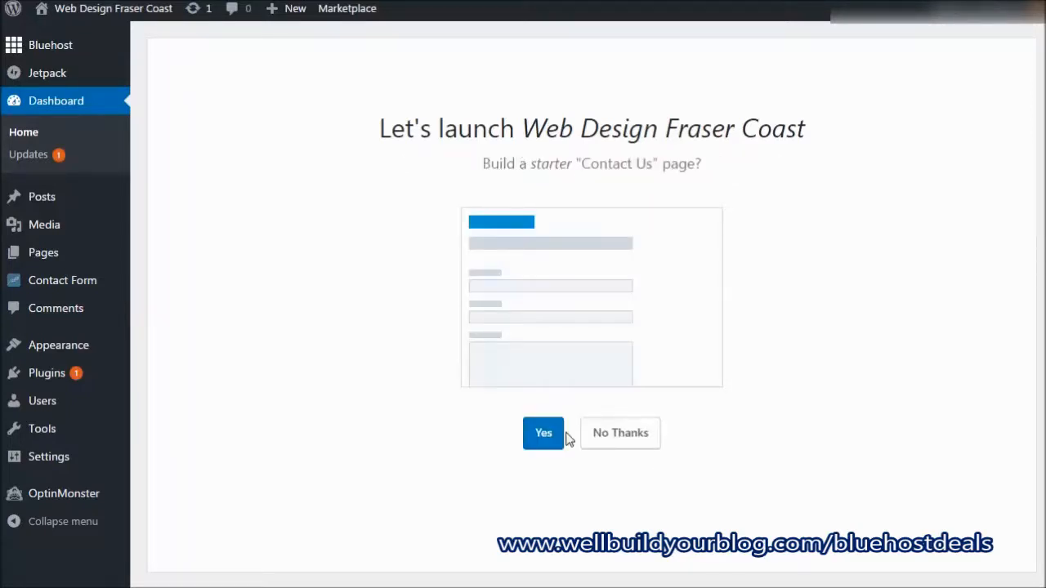
mouse_move(513, 299)
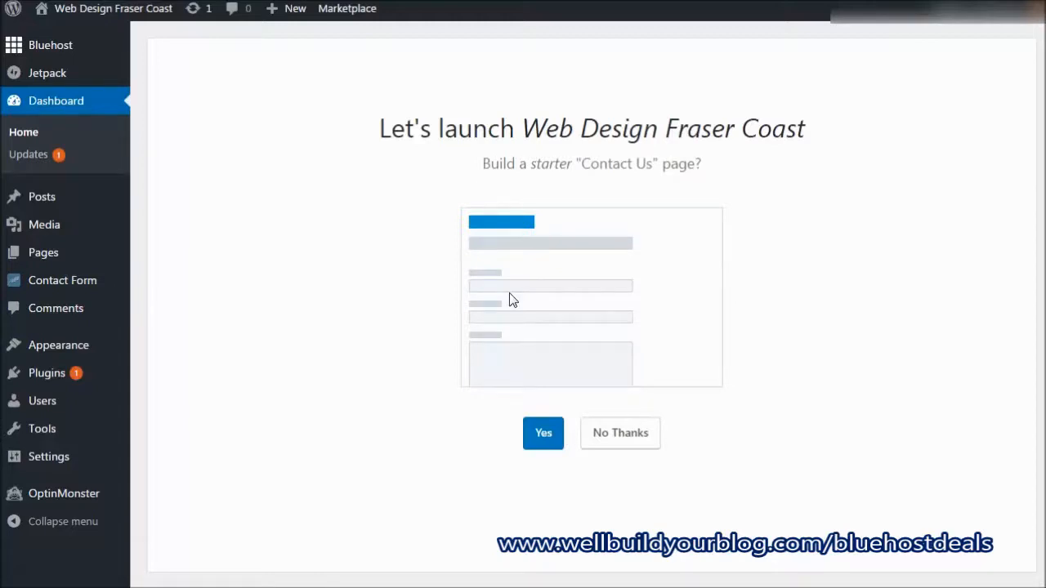
mouse_move(500, 221)
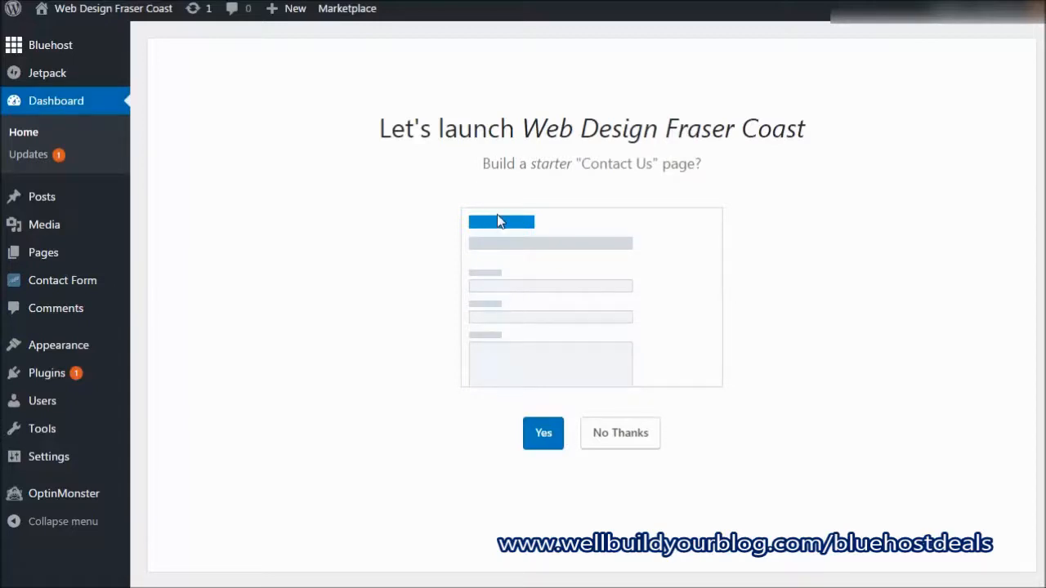
mouse_move(632, 439)
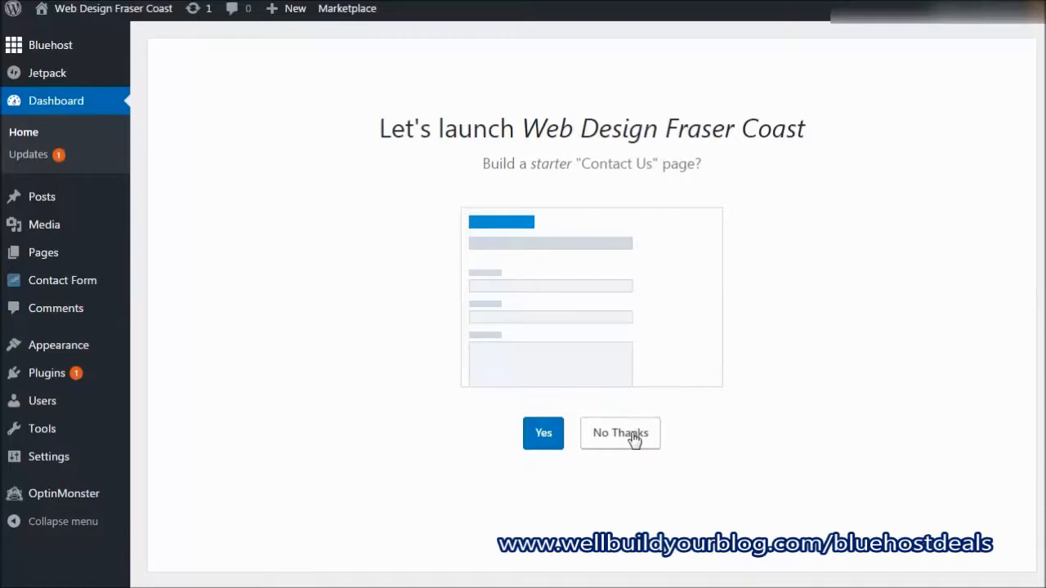
Skip the starter Contact page and submit a Brisbane, Qld 4555 business address
click(620, 433)
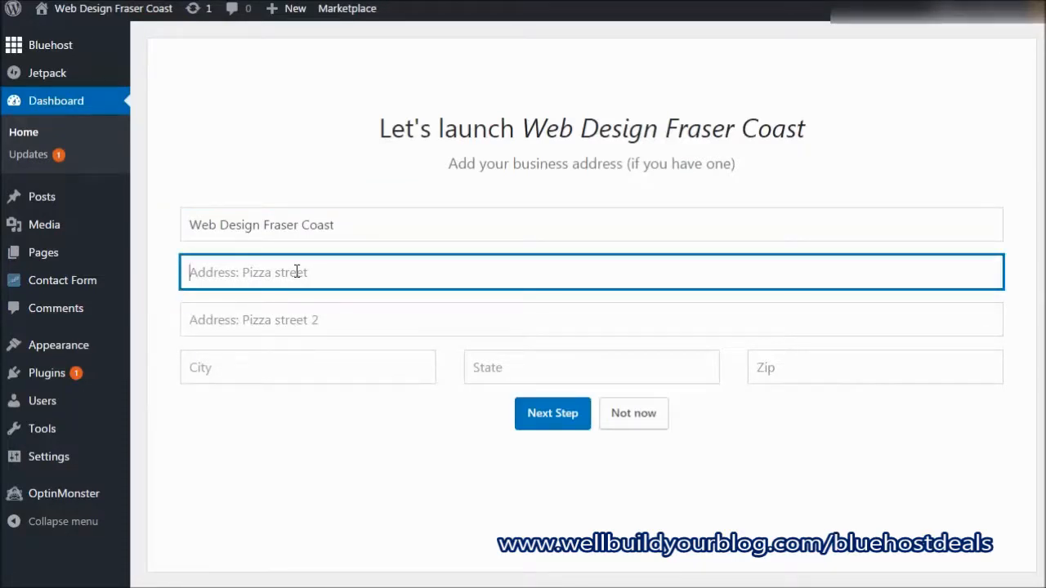
text(Street)
click(592, 320)
text(x)
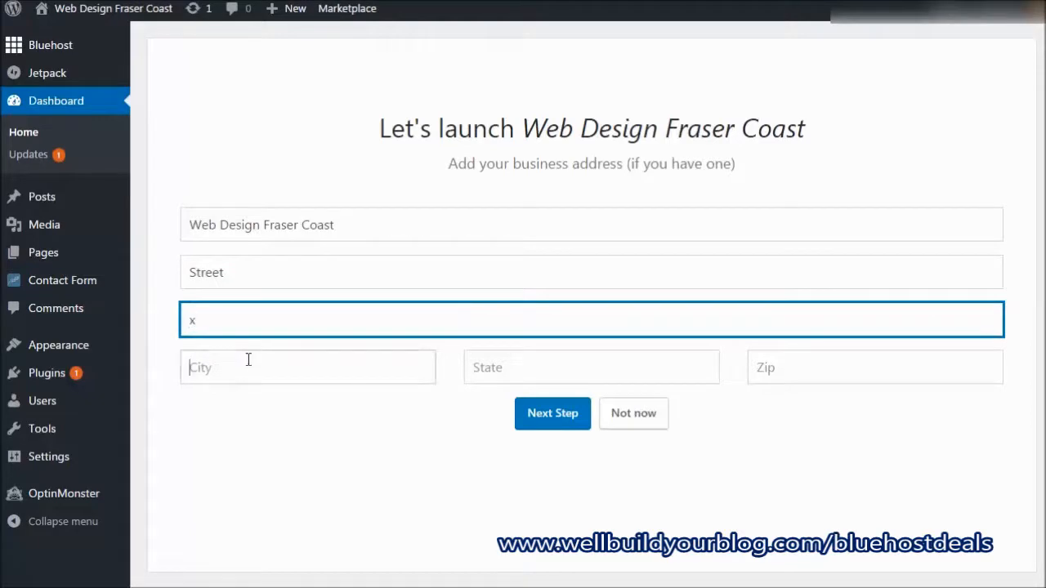
text(Qld)
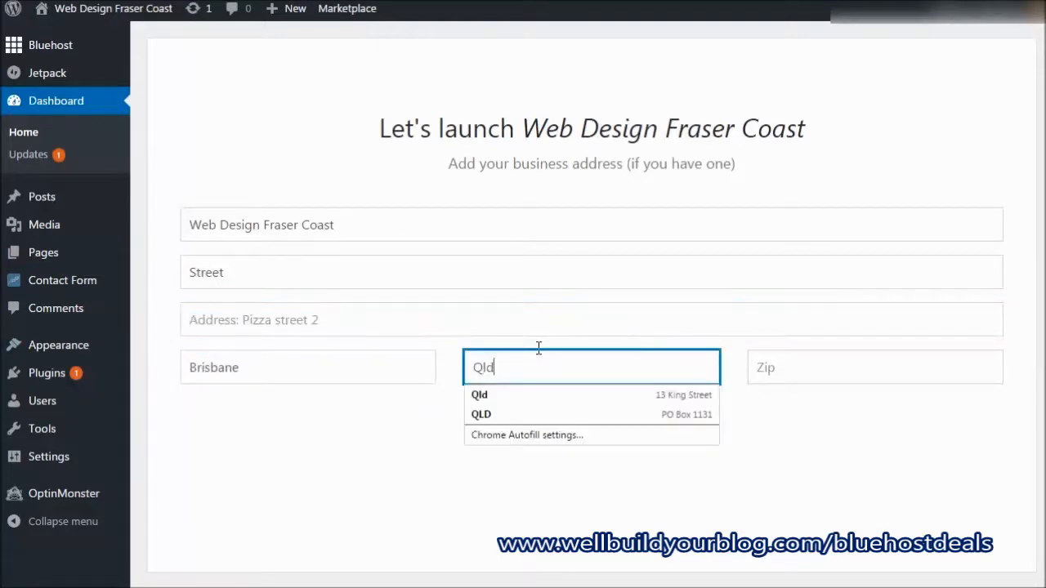
click(874, 367)
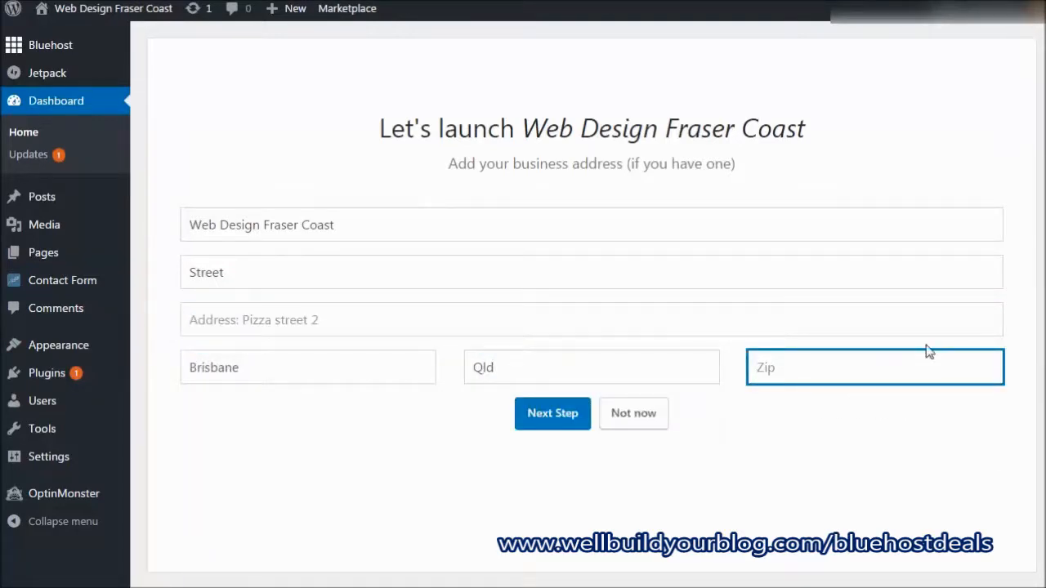
text(4555)
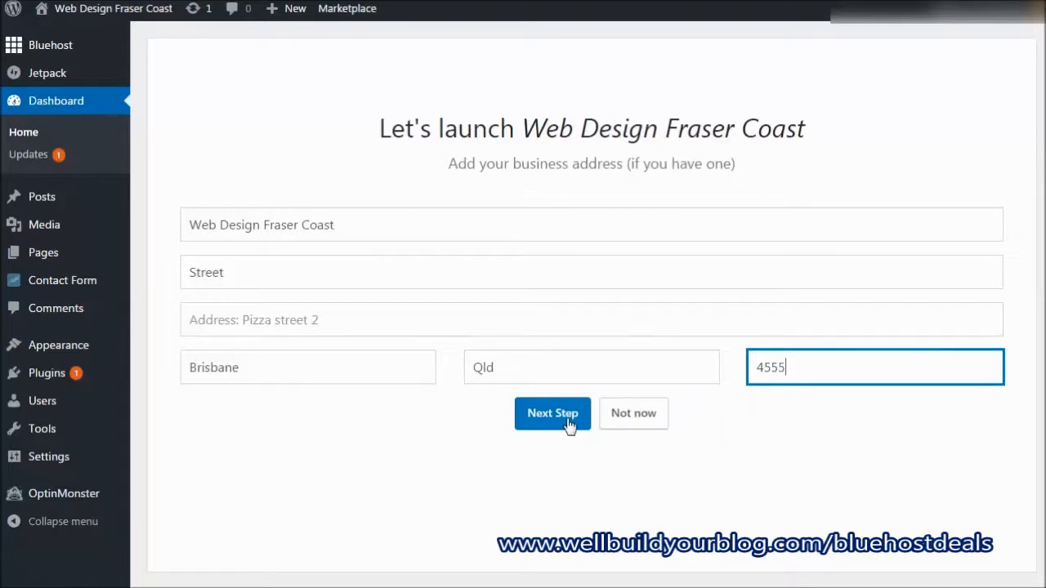
click(552, 413)
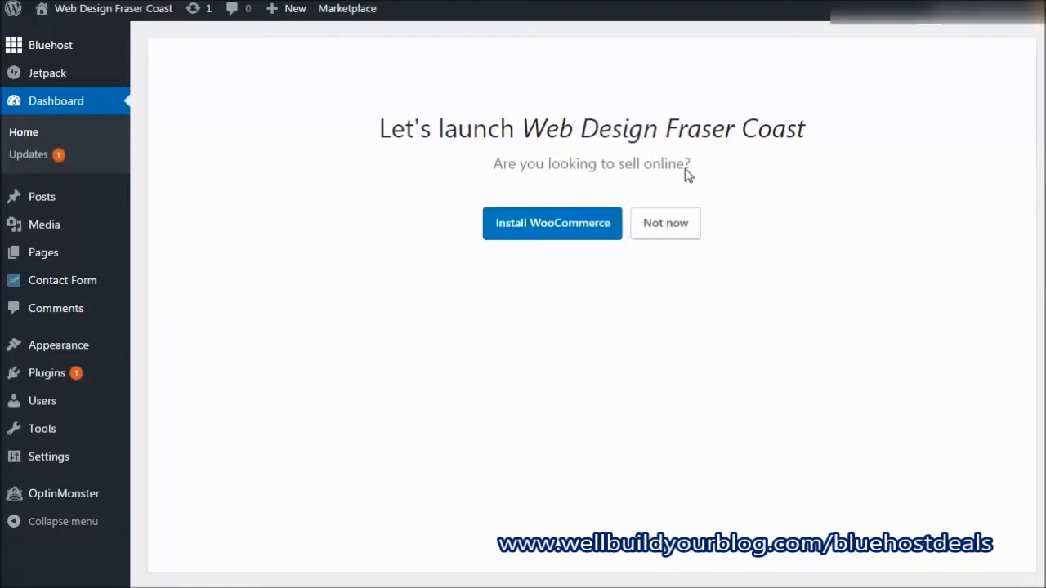
Decline installing WooCommerce to reach the Great Work summary
click(664, 223)
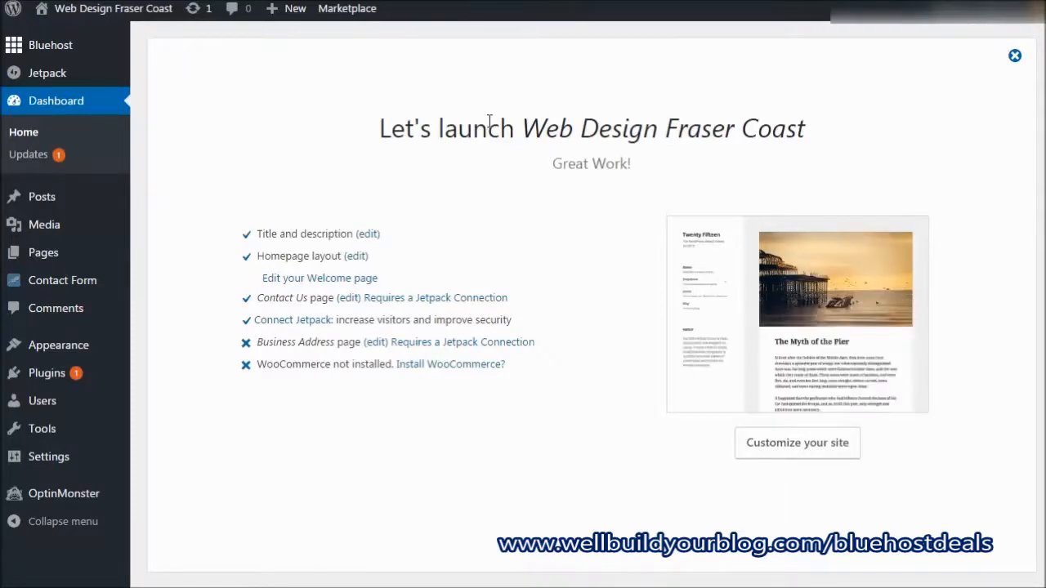
mouse_move(827, 454)
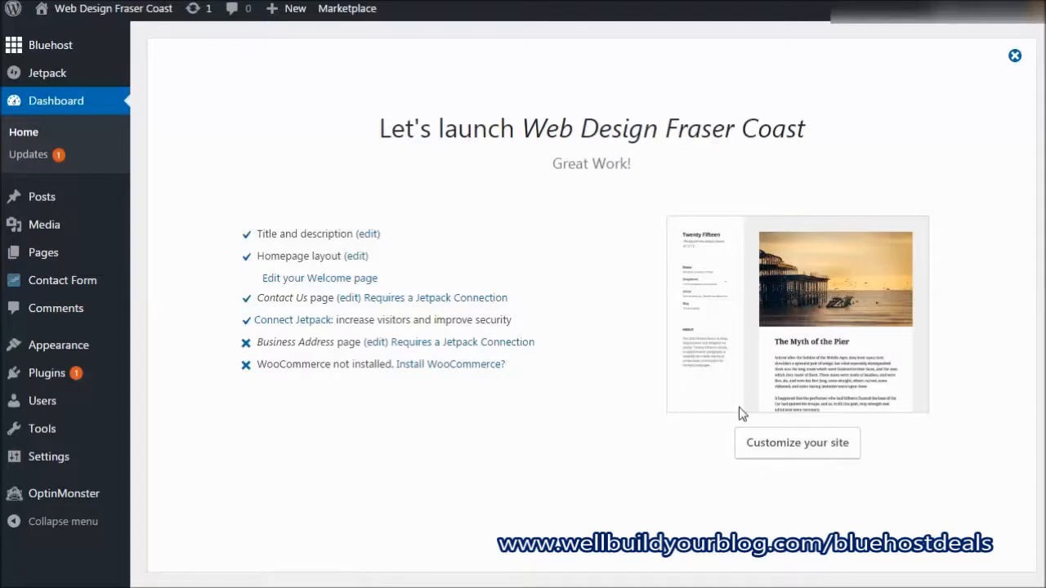
mouse_move(58, 344)
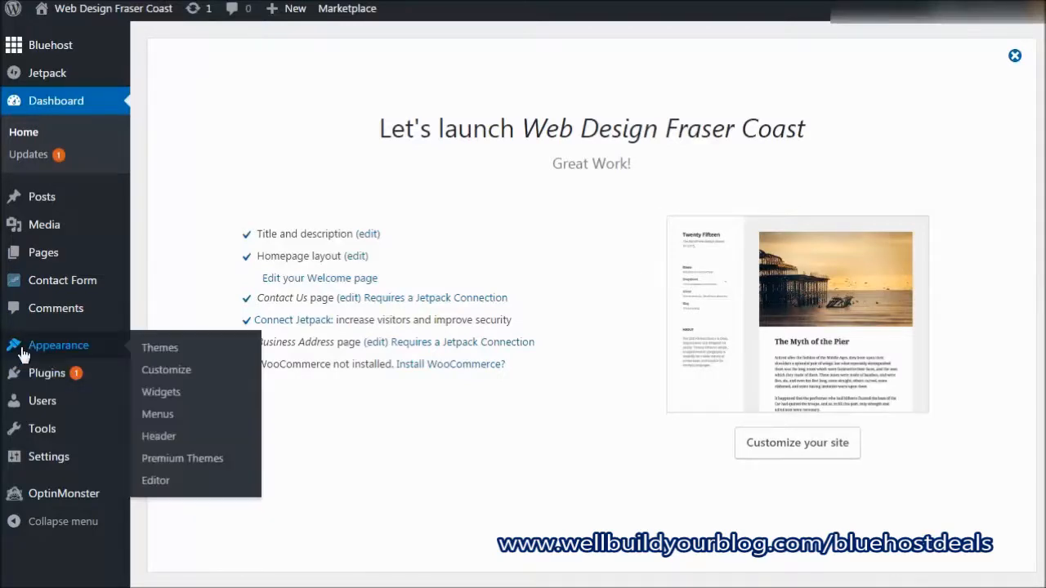
Install the BoldR Lite theme from the WordPress.org free themes listing under Appearance > Themes
click(159, 347)
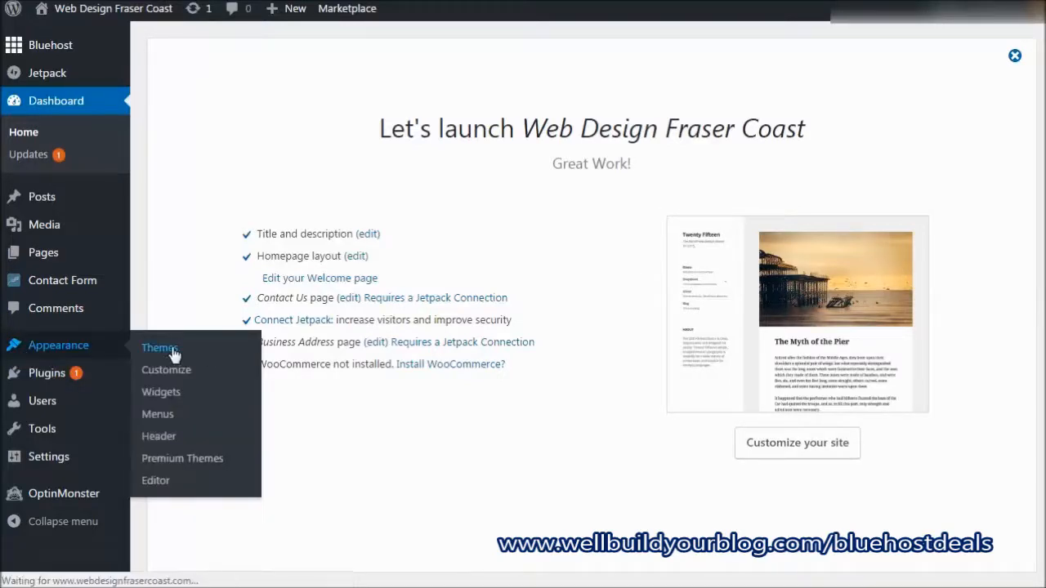
click(158, 347)
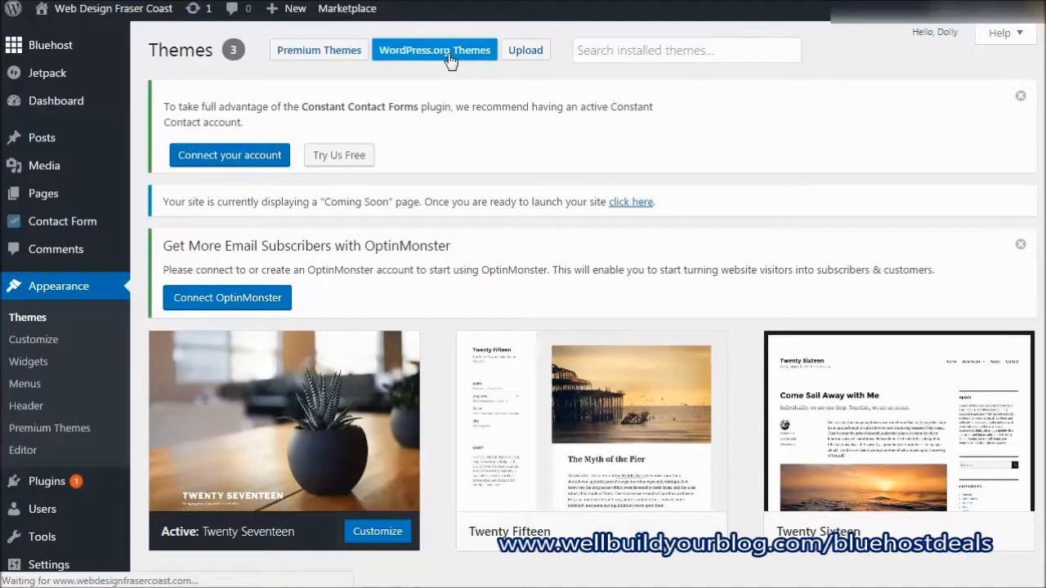
click(434, 50)
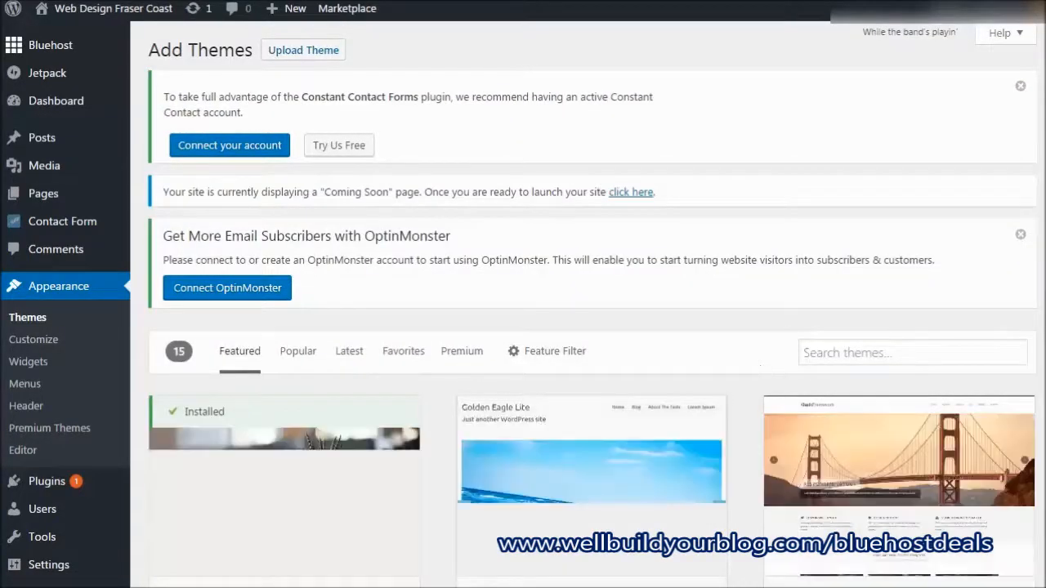
scroll(down, 3)
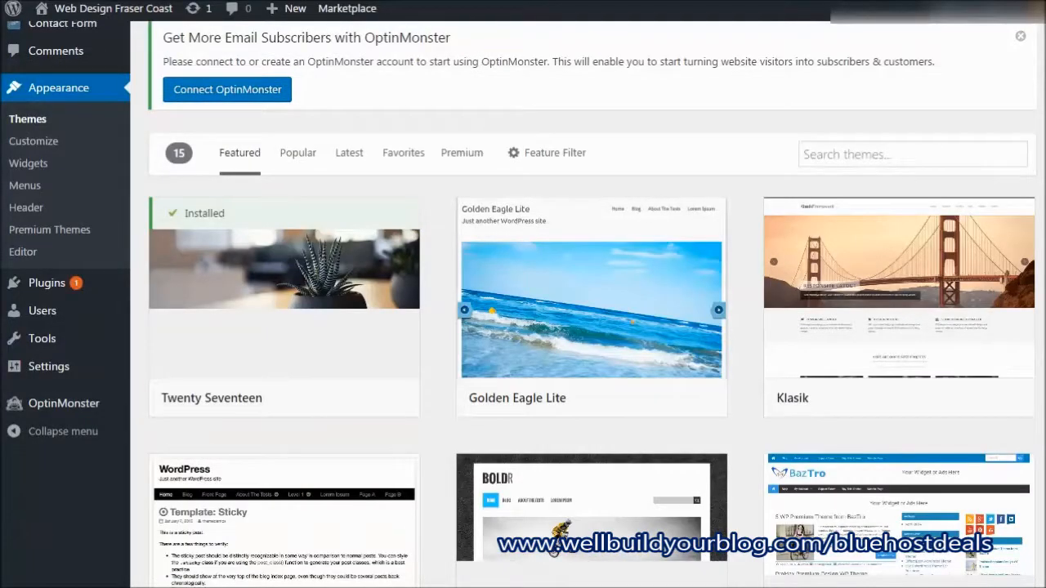
scroll(down, 3)
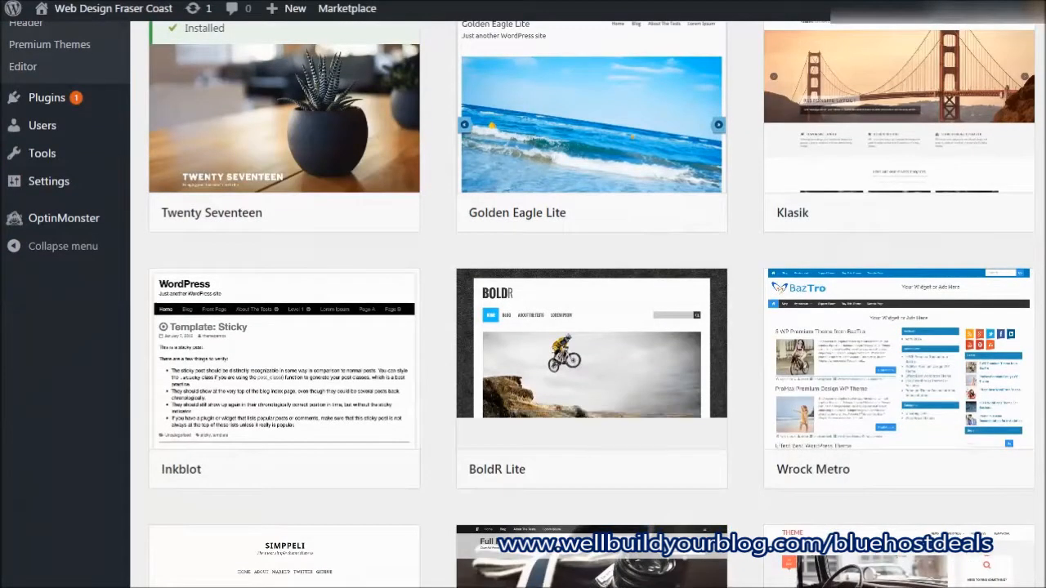
scroll(down, 3)
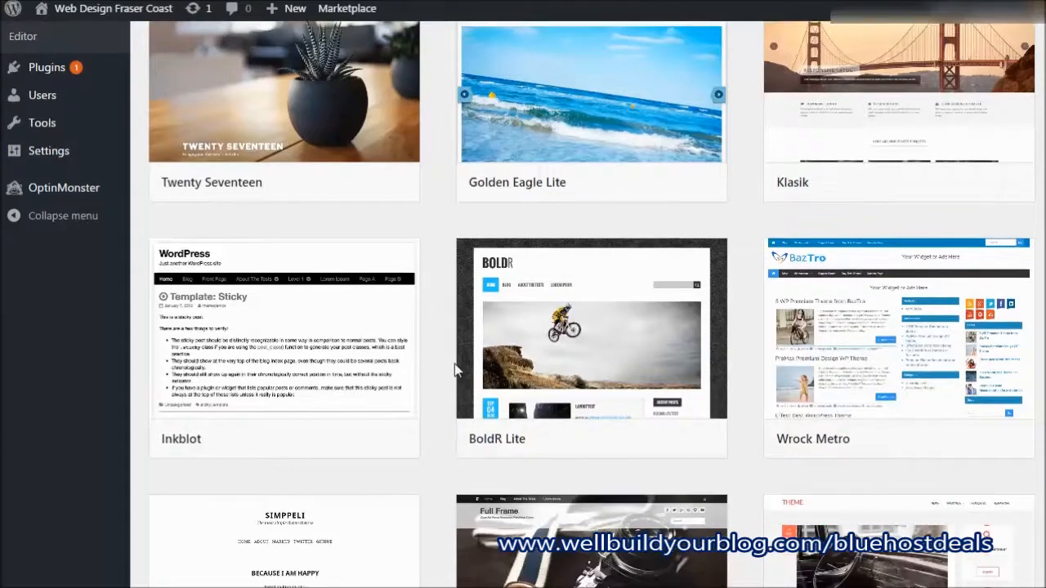
scroll(down, 3)
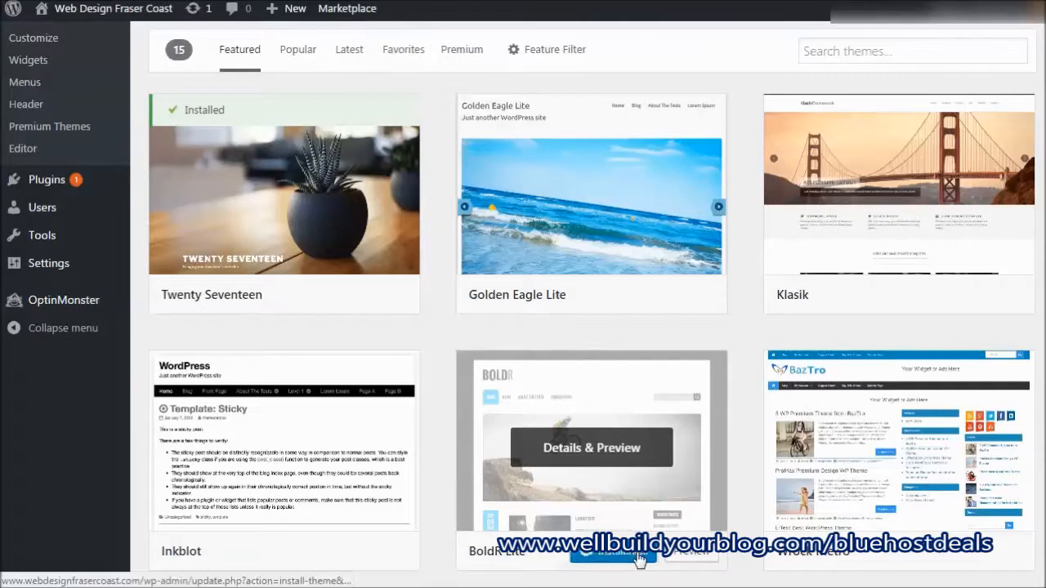
click(608, 551)
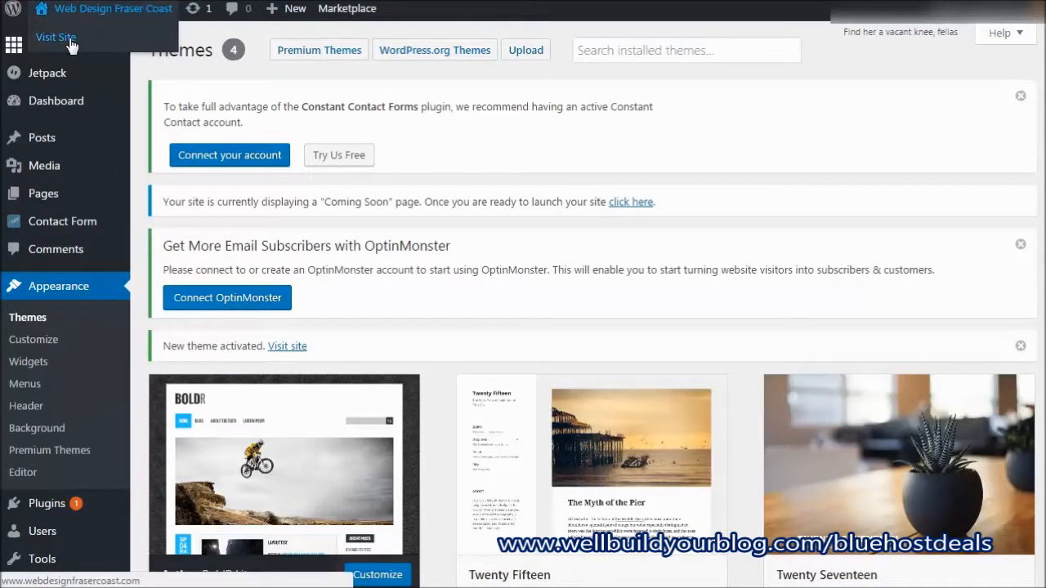
click(55, 36)
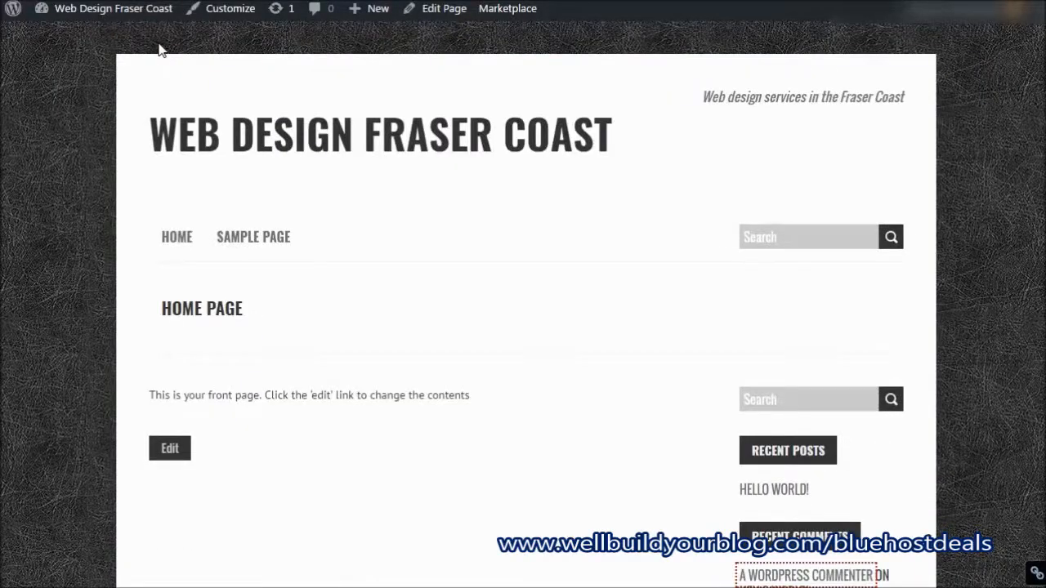
mouse_move(446, 167)
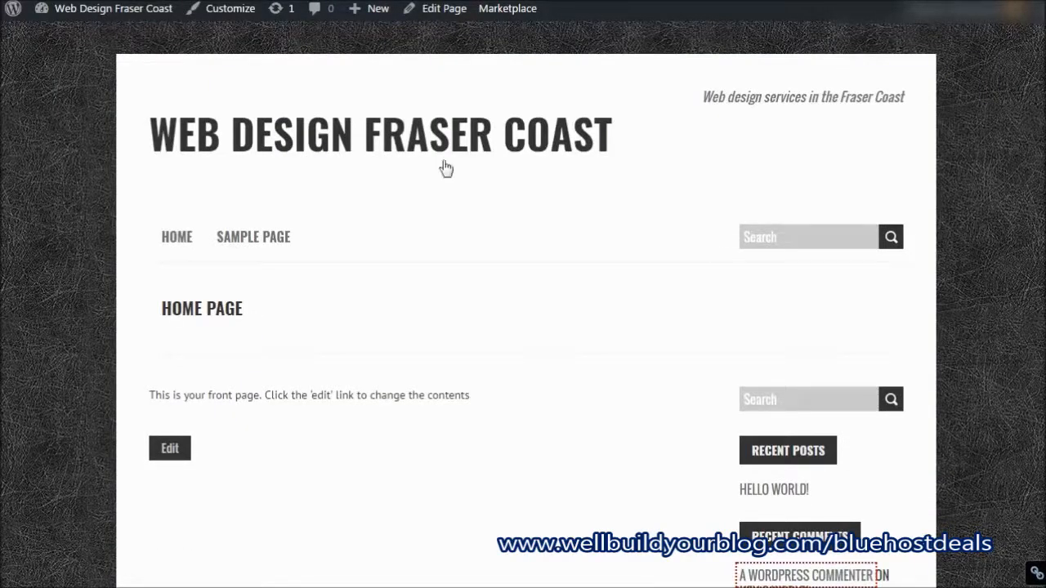
mouse_move(760, 574)
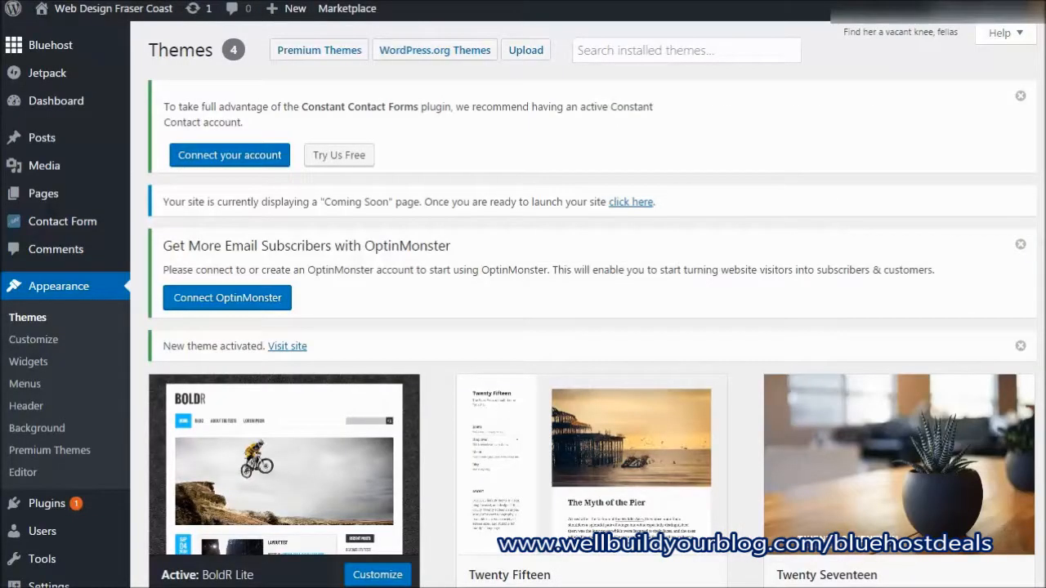
scroll(down, 3)
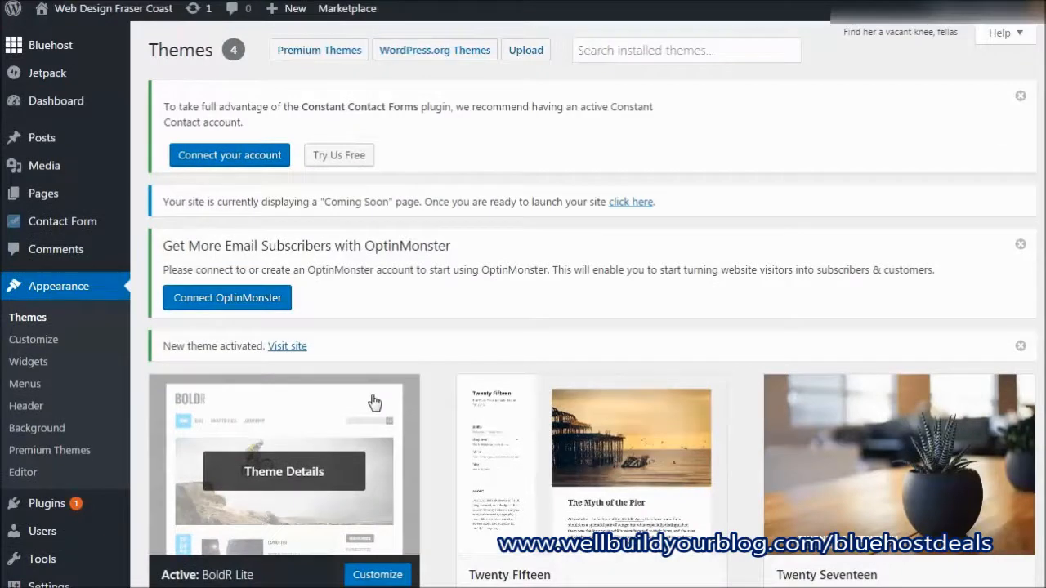
mouse_move(53, 37)
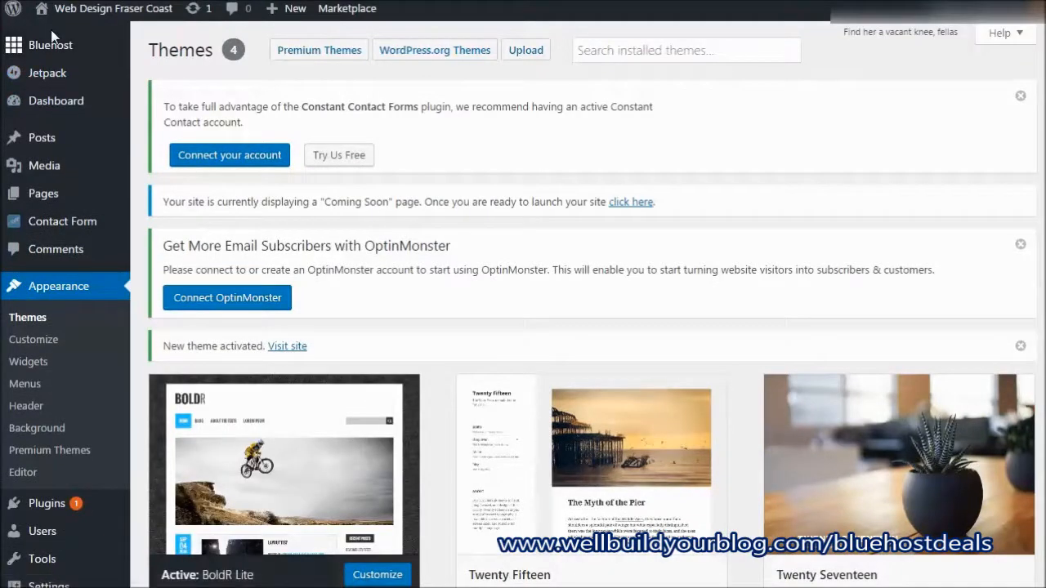
mouse_move(43, 194)
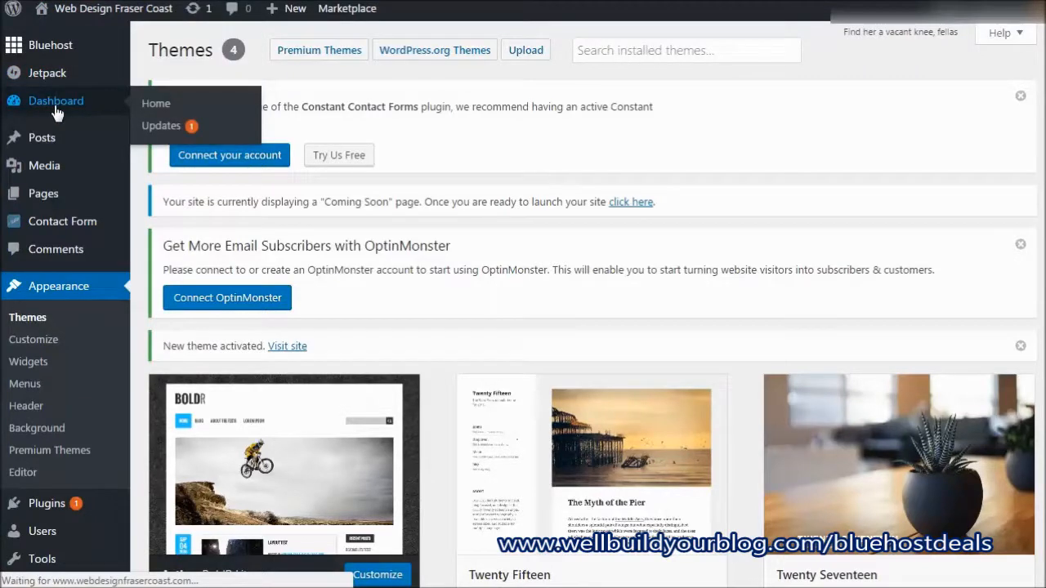
Dismiss the launch wizard summary and end the Coming Soon page via the dashboard notice
click(55, 100)
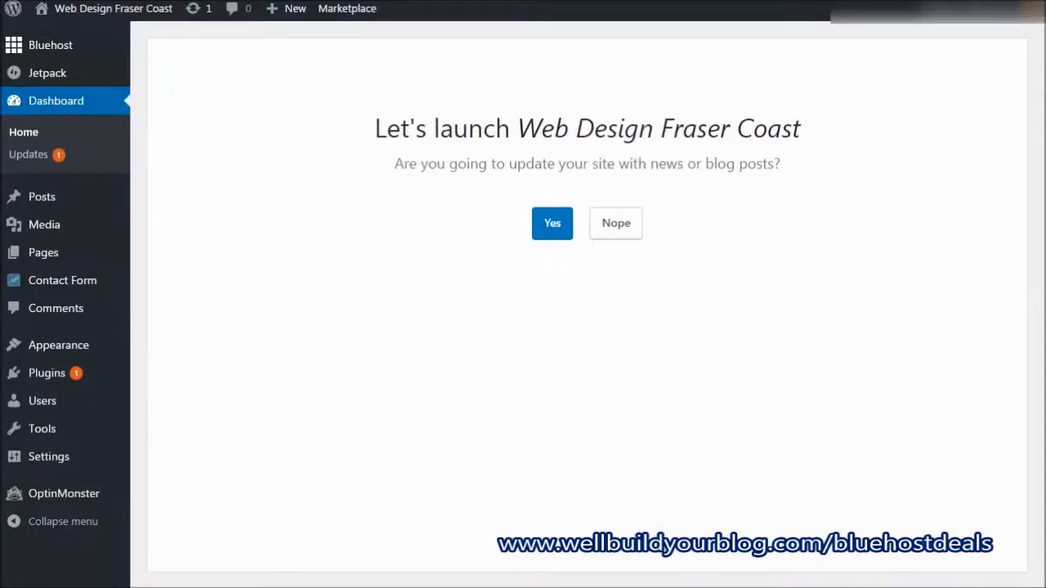
mouse_move(748, 202)
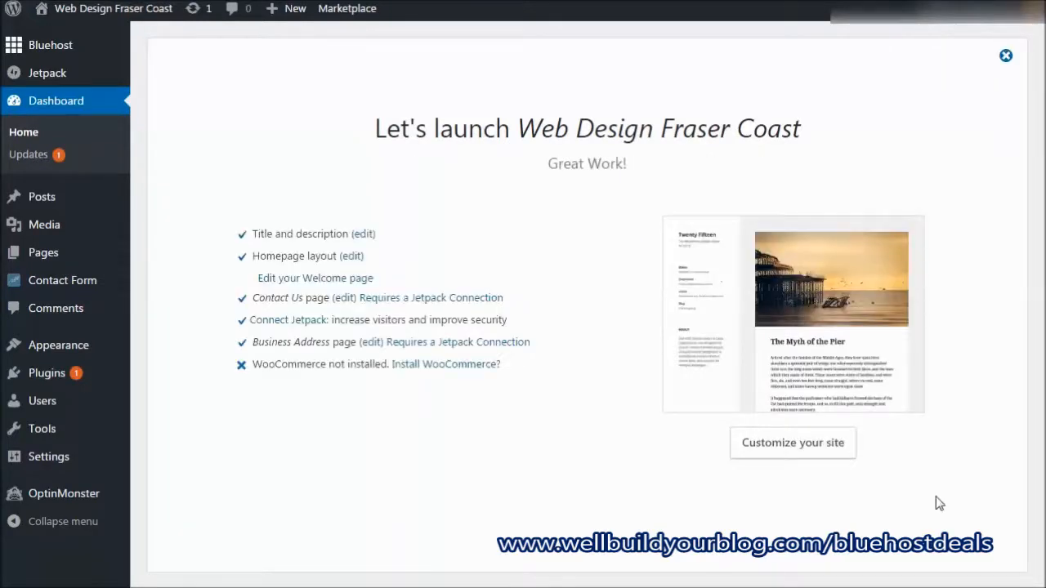
click(1005, 56)
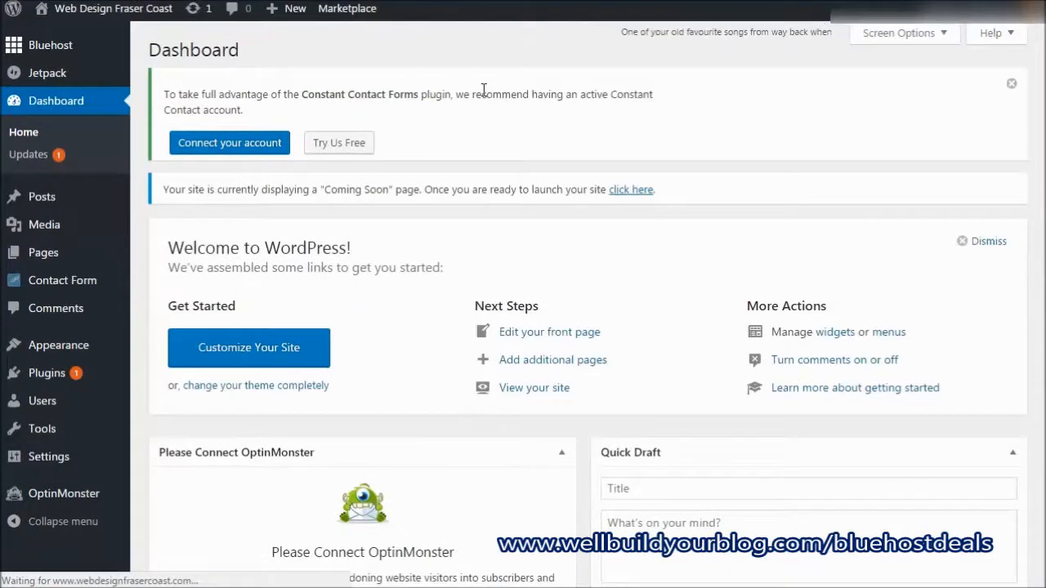
drag(222, 190, 422, 189)
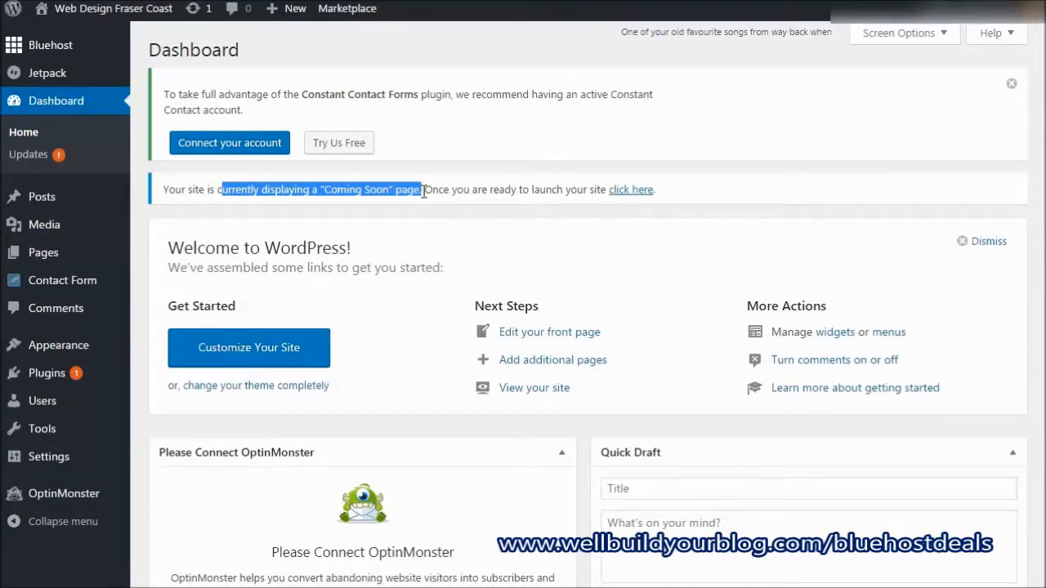
mouse_move(443, 181)
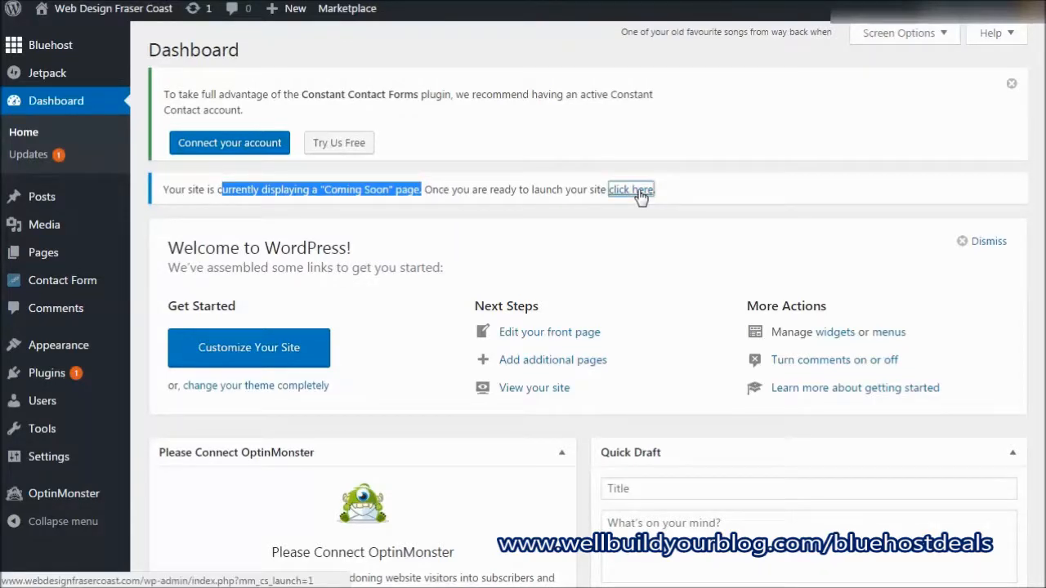
click(630, 190)
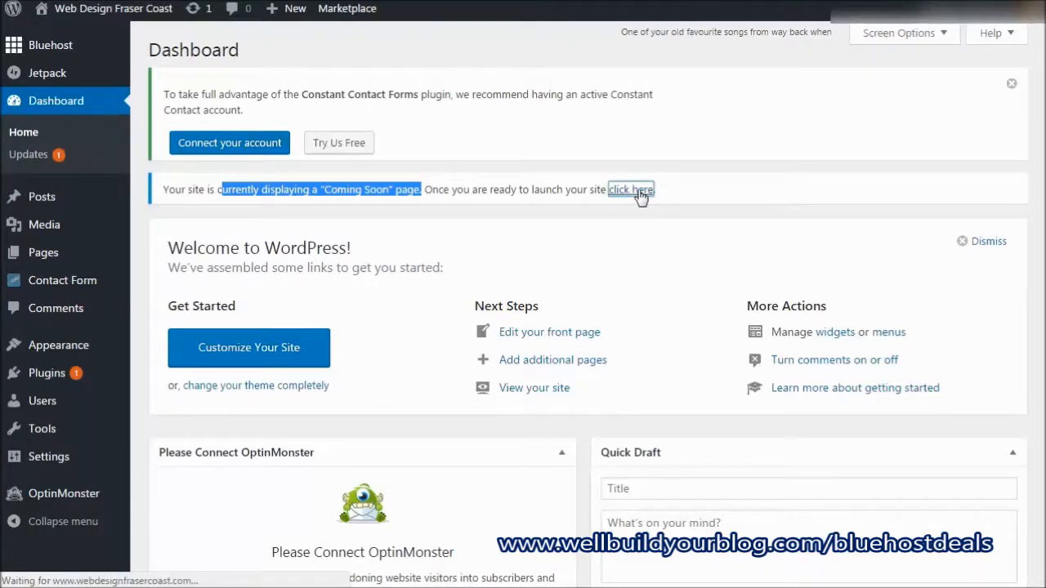
click(630, 190)
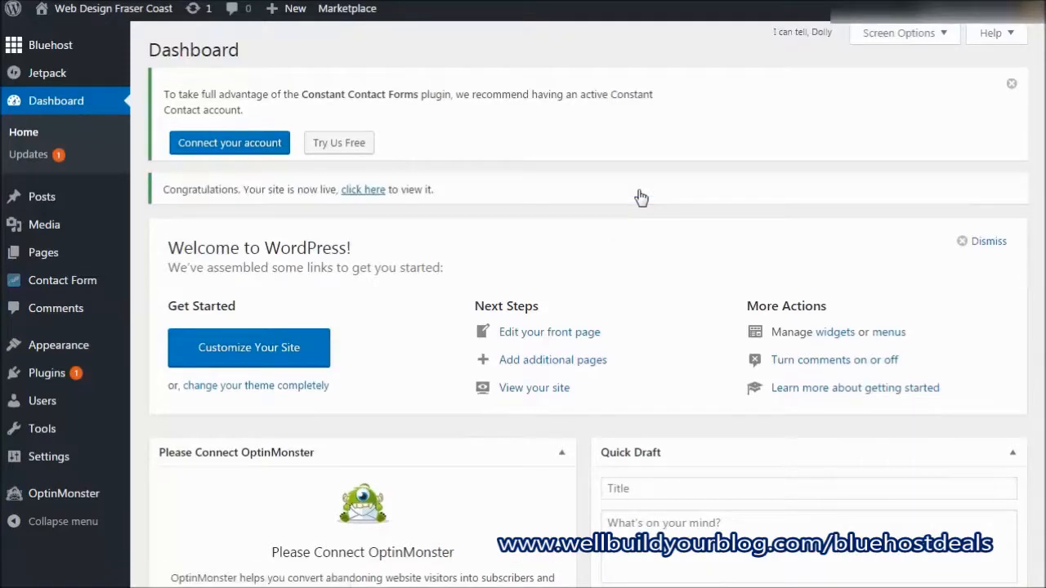
mouse_move(332, 189)
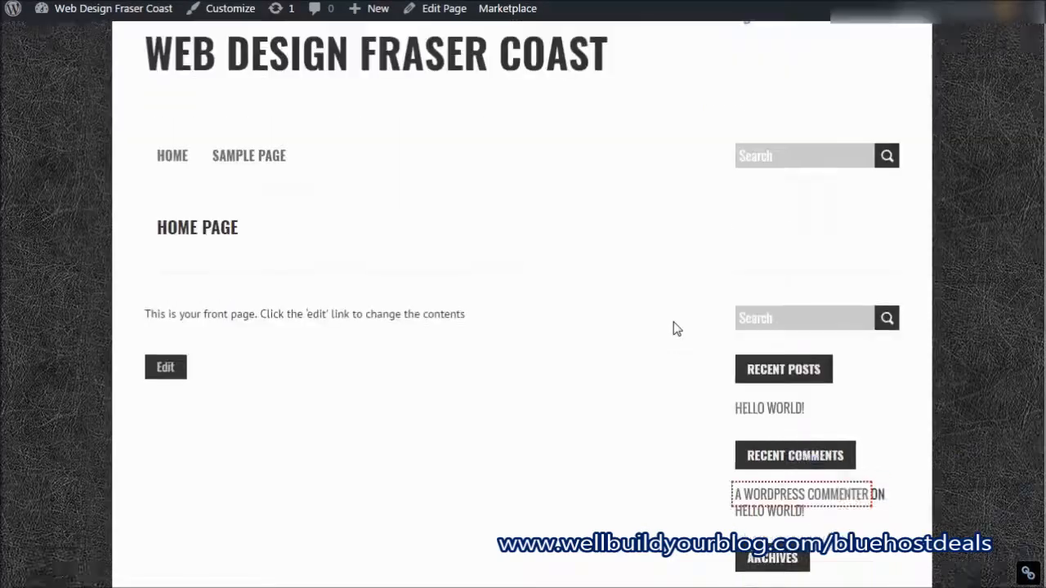
Scroll through the live Web Design Fraser Coast homepage to review the BoldR Lite design
scroll(down, 3)
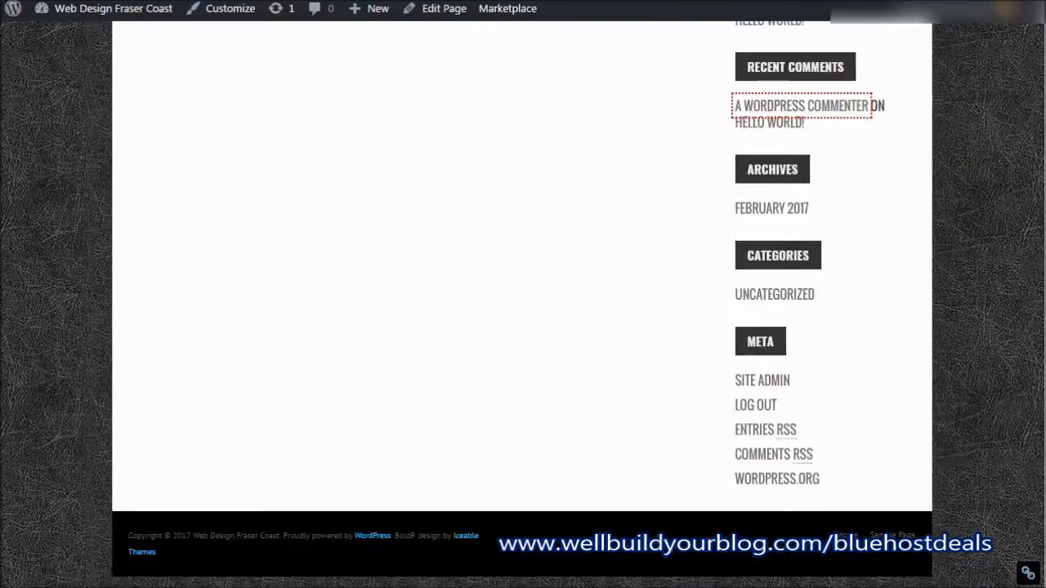
scroll(up, 3)
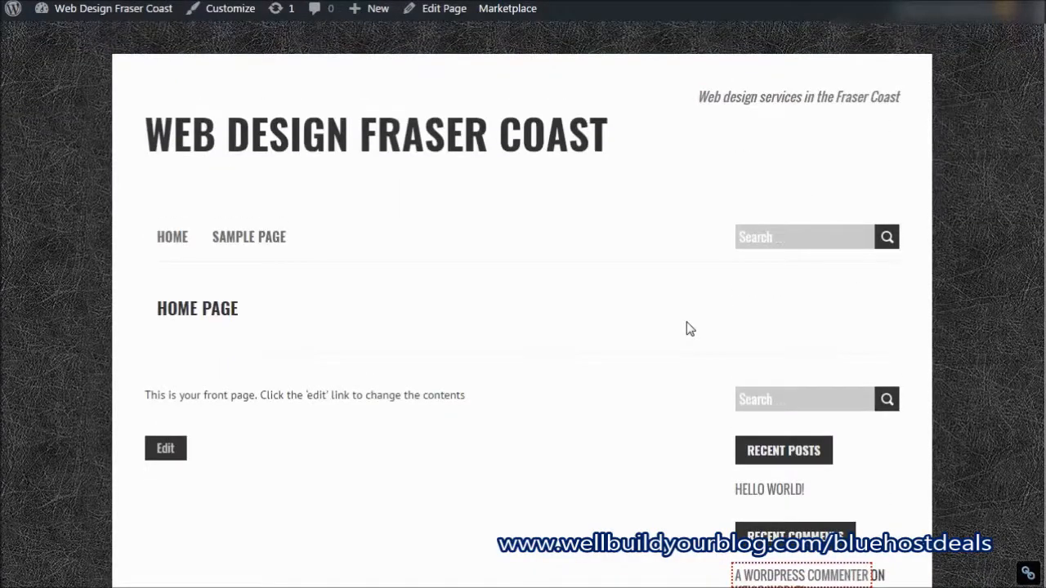